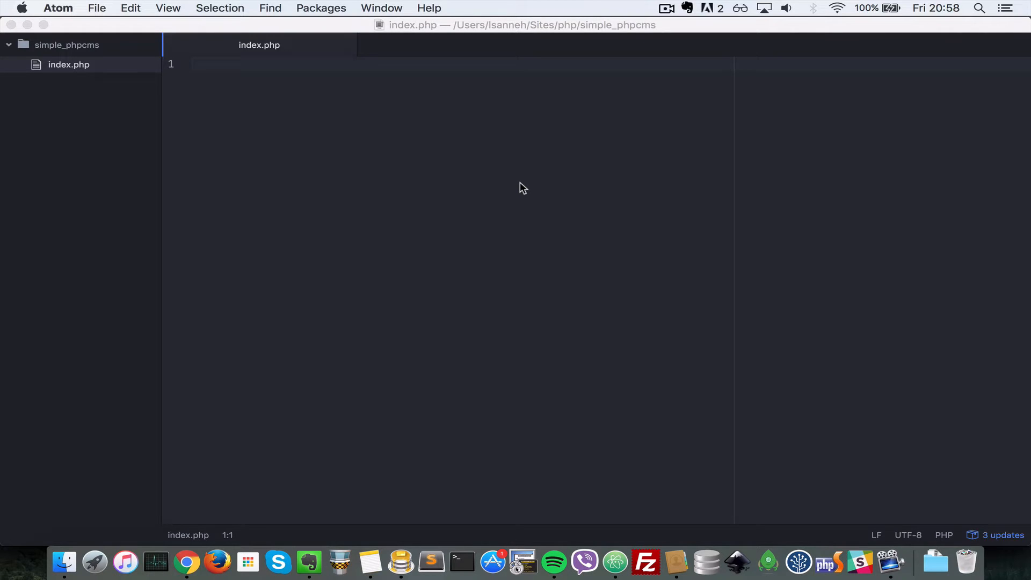
mouse_move(503, 264)
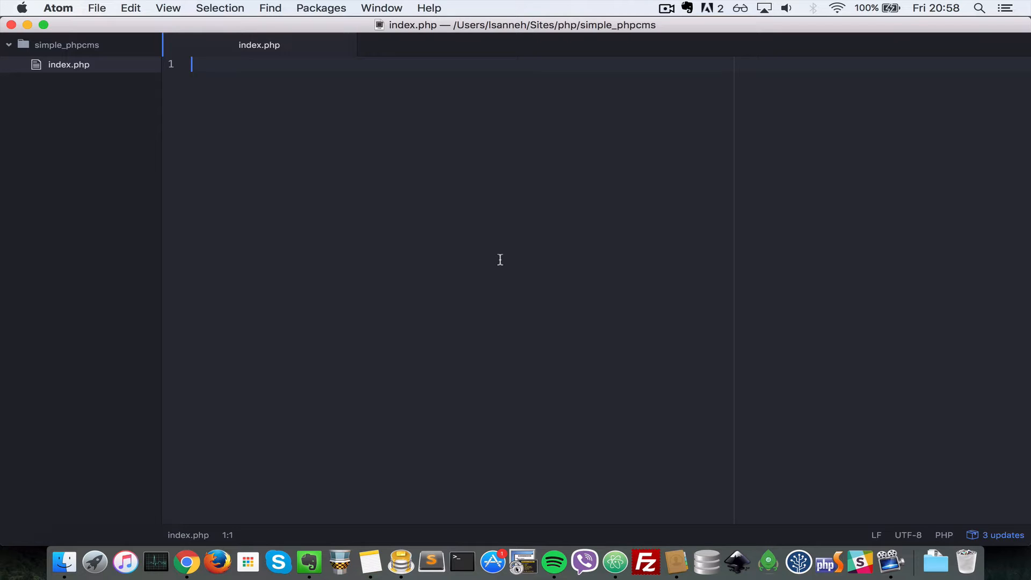
mouse_move(496, 269)
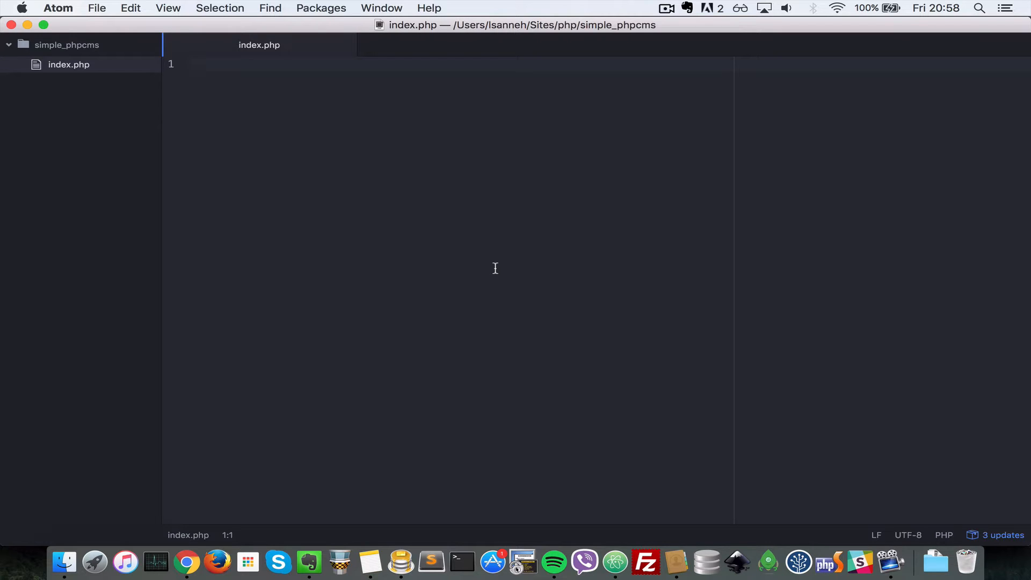
Step: Expand an HTML page skeleton in index.php and title it Simple Php Cms
click(219, 65)
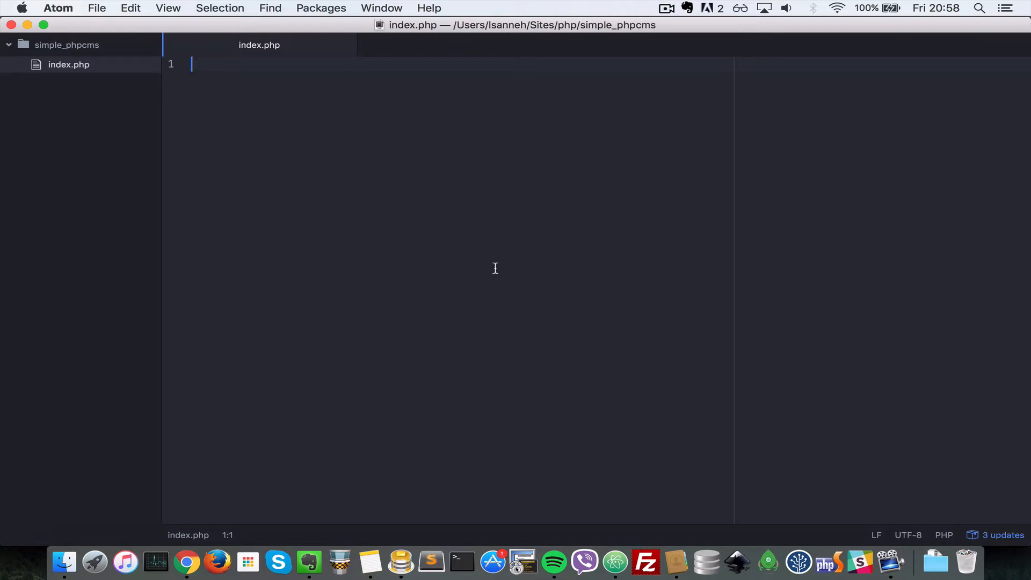
mouse_move(386, 344)
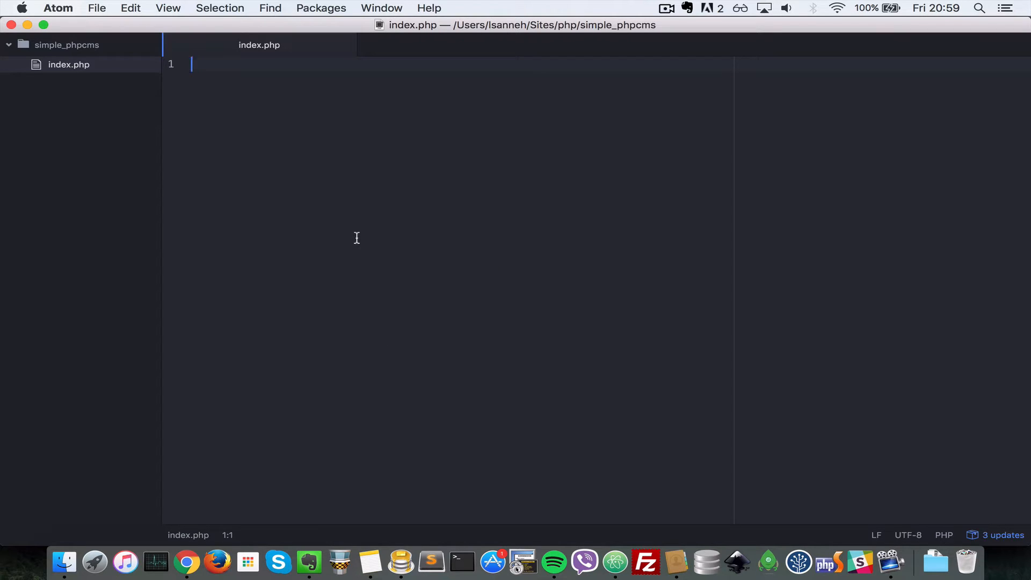
text(html)
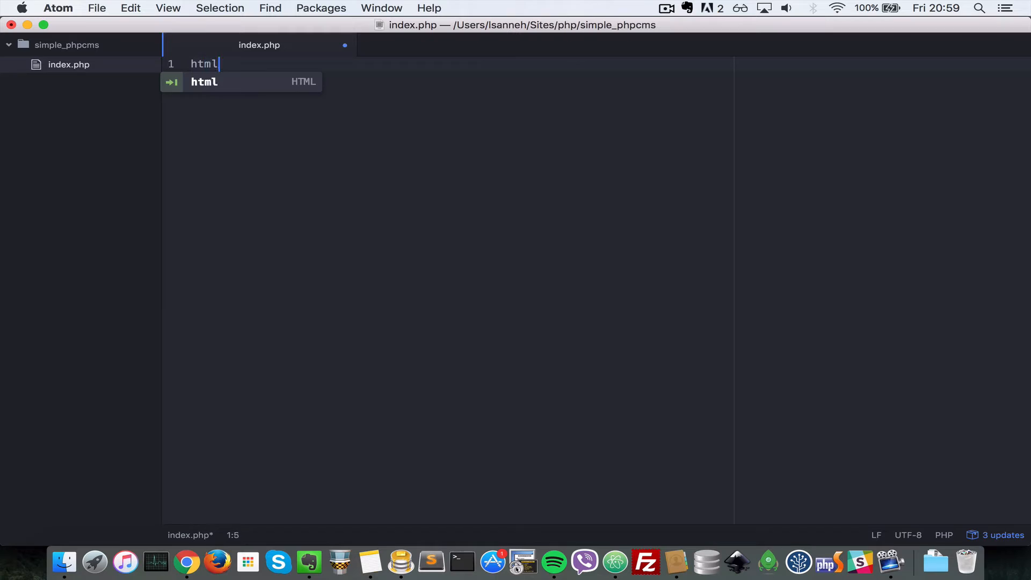
key(Tab)
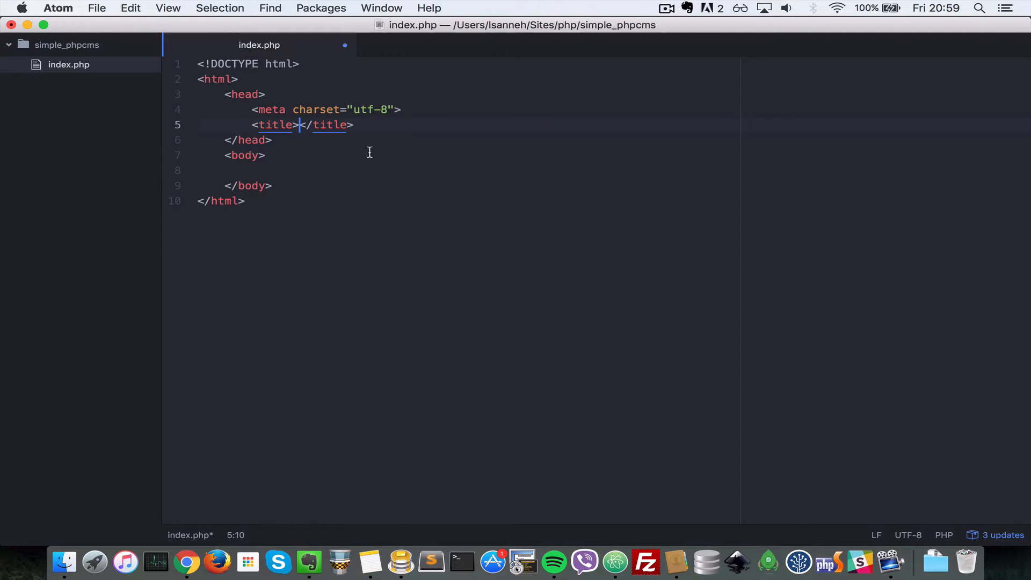
mouse_move(297, 124)
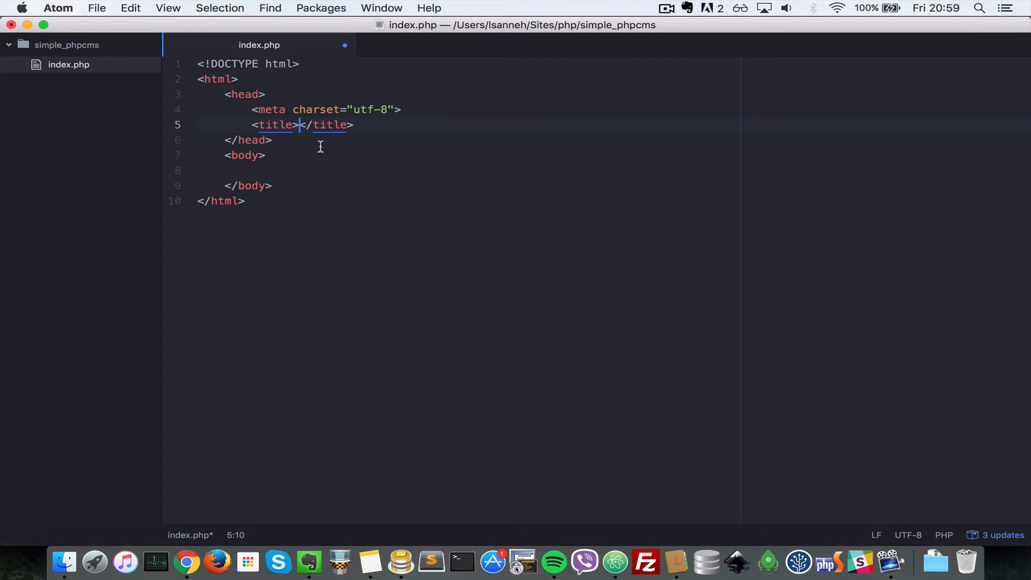
text(Si)
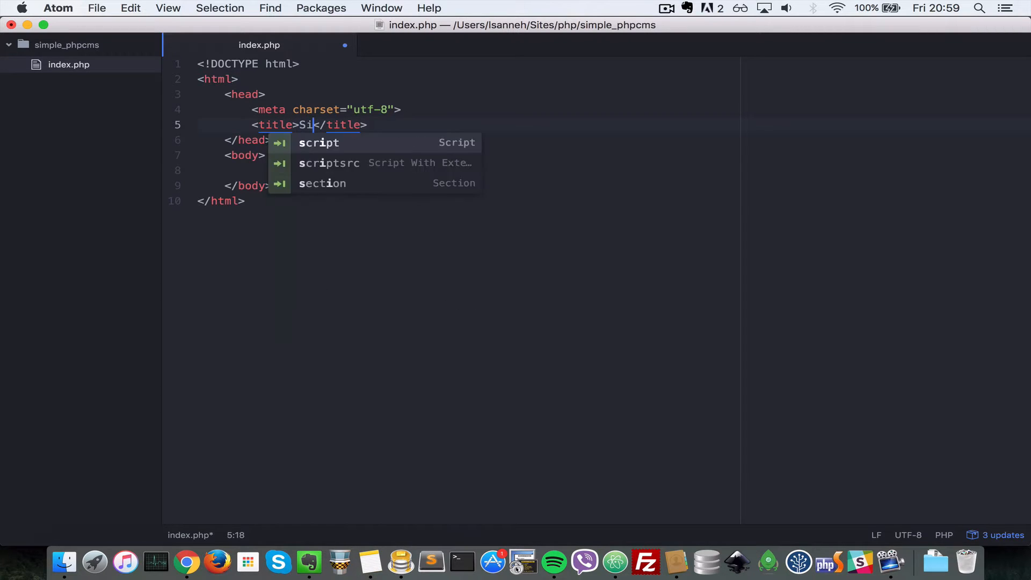
text(mple Php Cms)
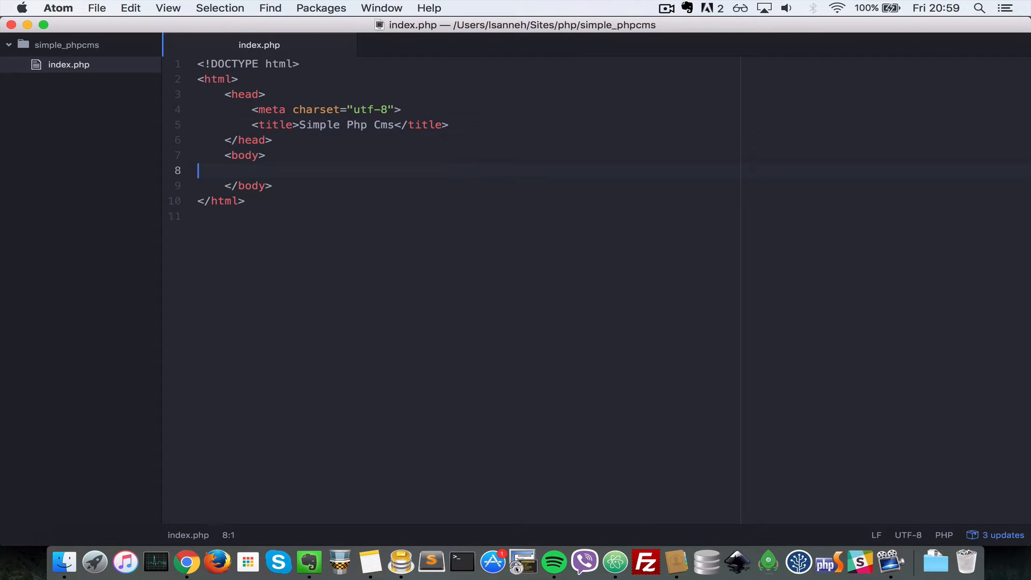
Step: Add an <h2>Login Page</h2> heading inside the body
key(Tab)
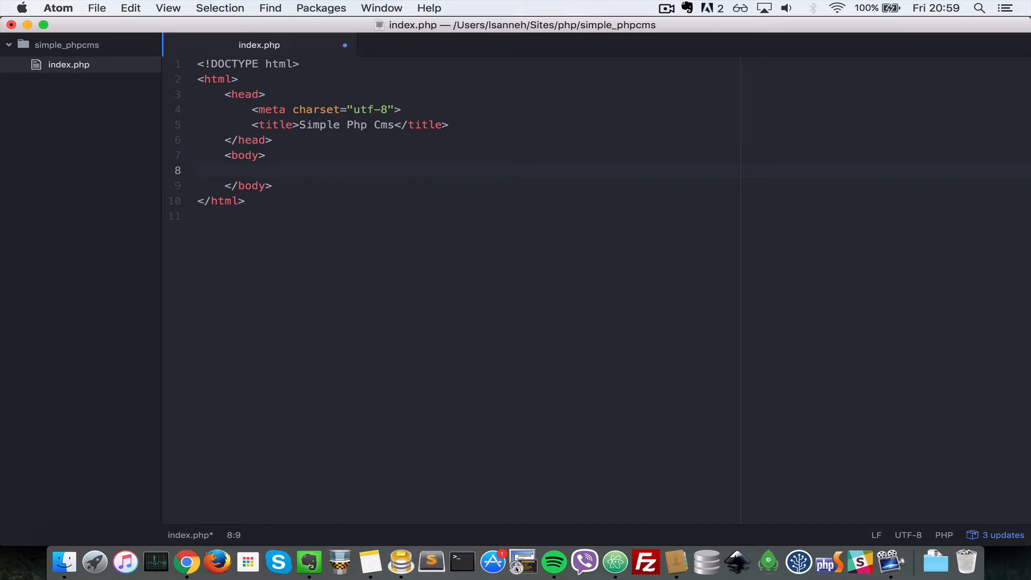
text(<h2></h2>)
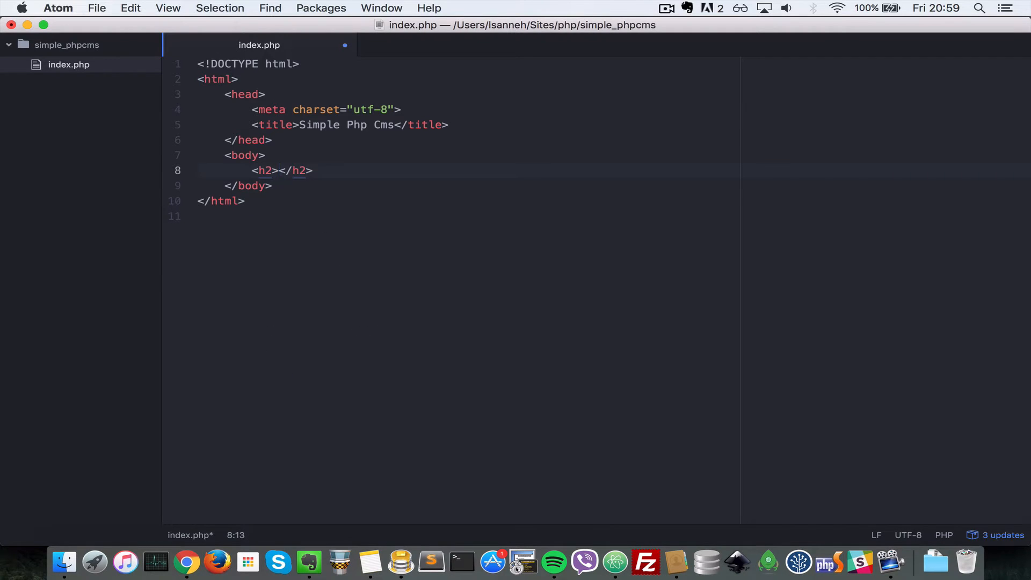
text(Login Page)
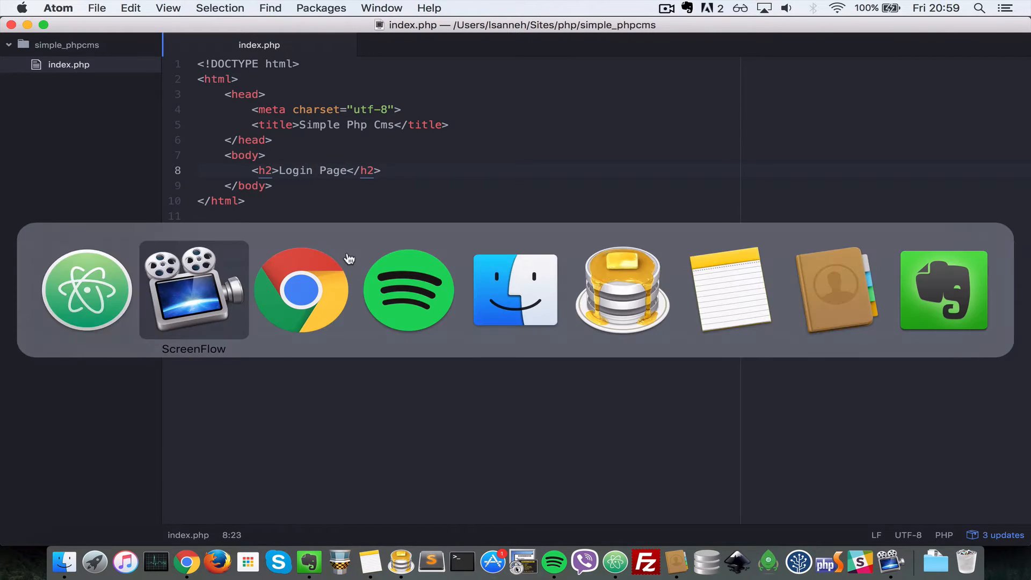
Step: Reload simplephpcms.dev in Chrome to check the page, then return to index.php in Atom
click(302, 290)
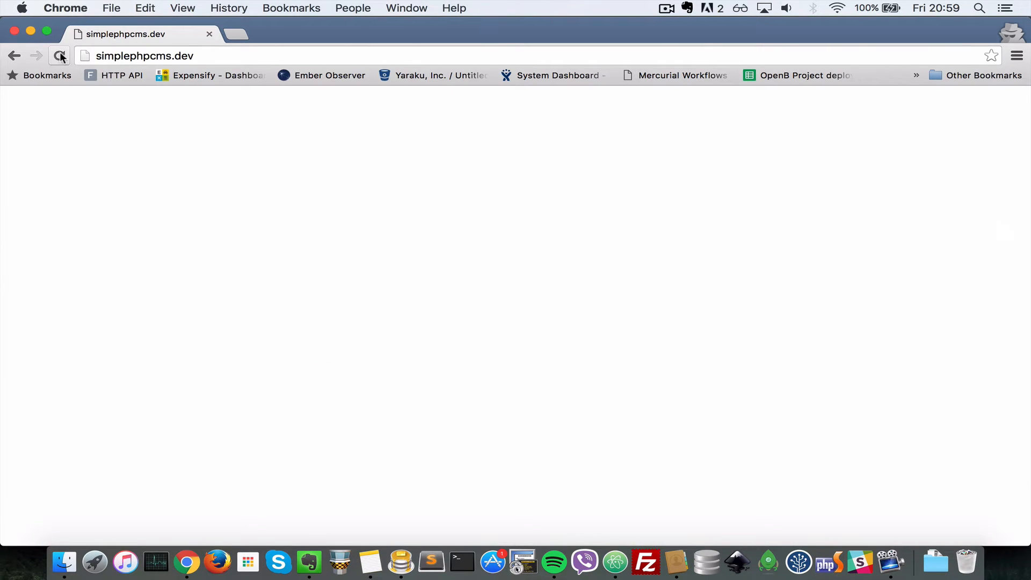
click(58, 56)
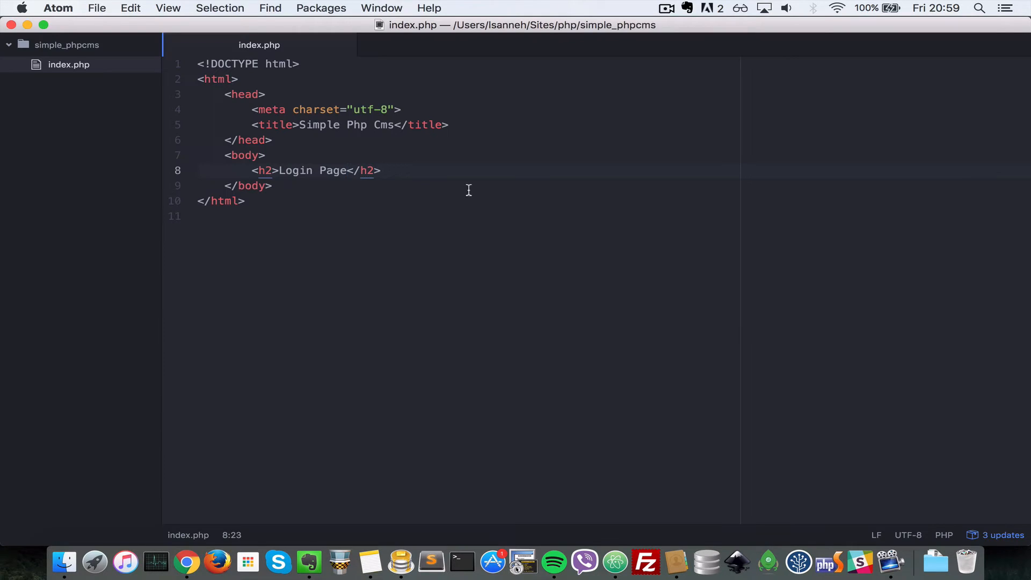
click(348, 170)
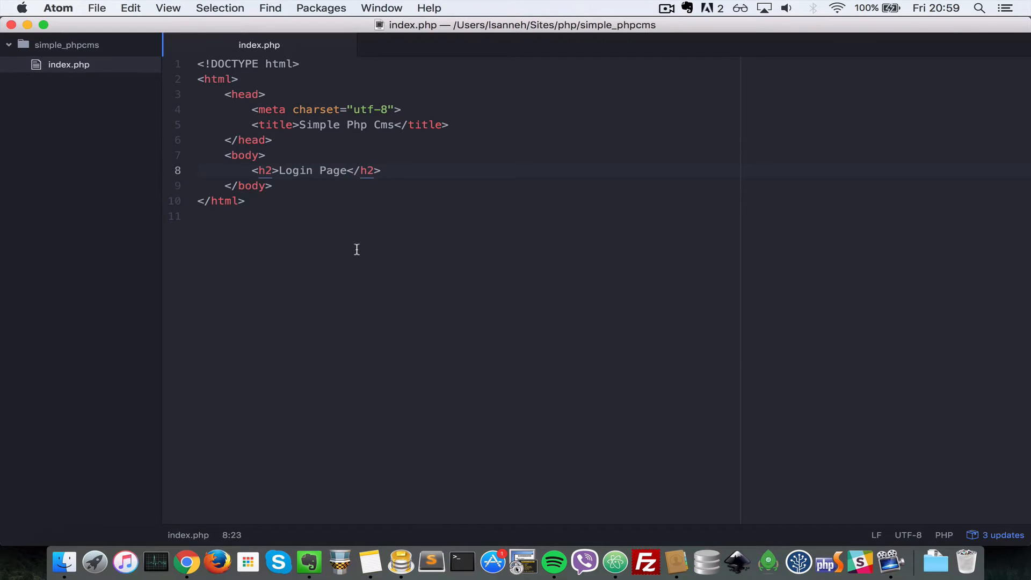
Step: Search Google for bootstrap cdn in a new tab and open the BootstrapCDN by MaxCDN result
click(186, 563)
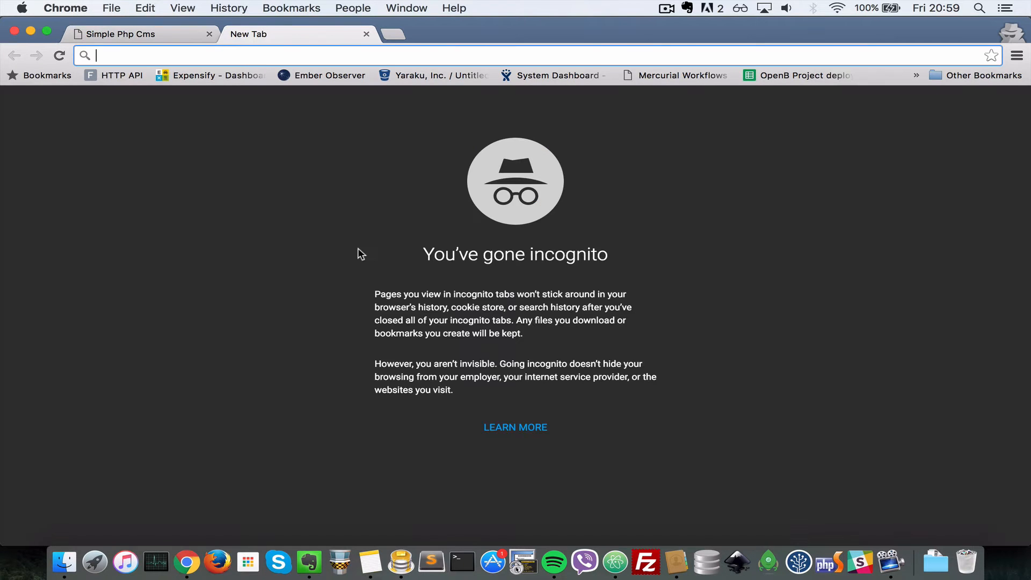
text(boot)
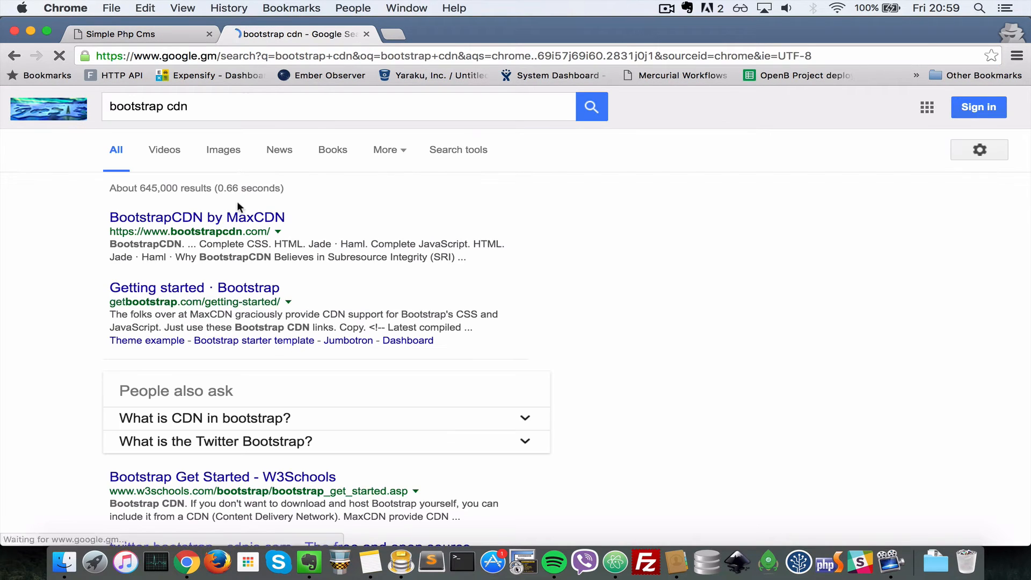
click(195, 217)
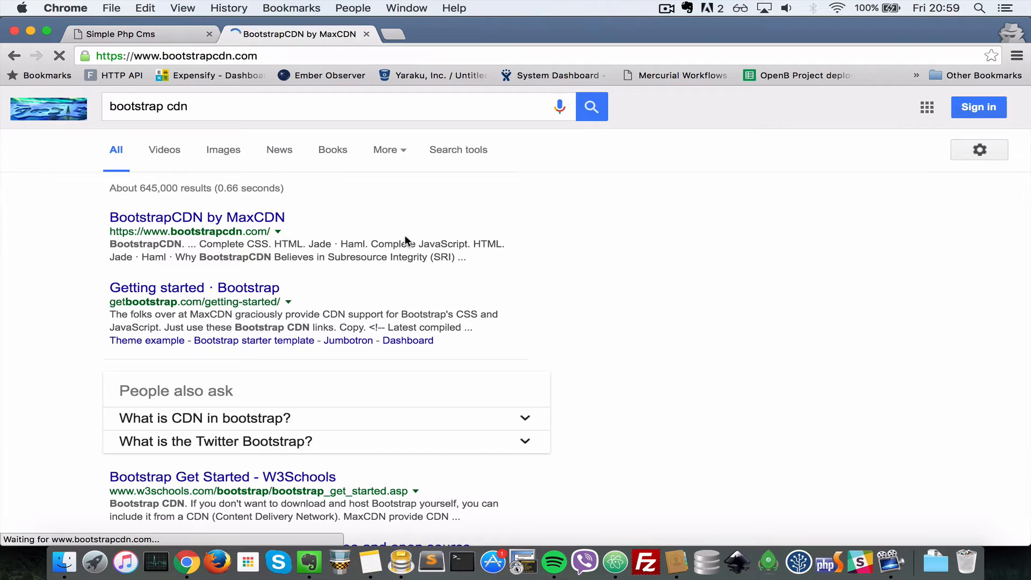
click(191, 218)
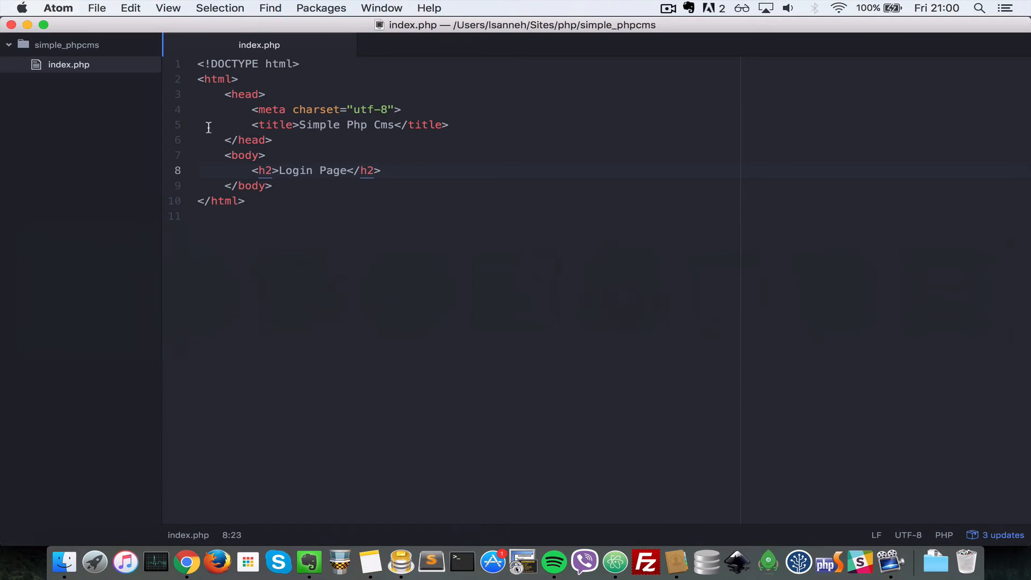
Step: Create a css folder with a bootstrap.css file holding the Bootstrap v3.3.6 stylesheet
right_click(54, 45)
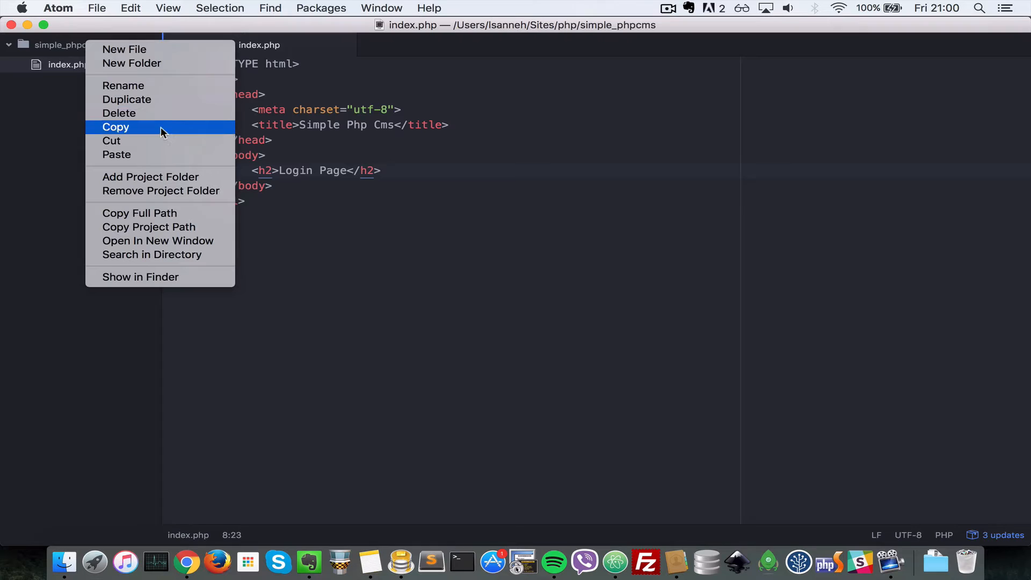
click(132, 63)
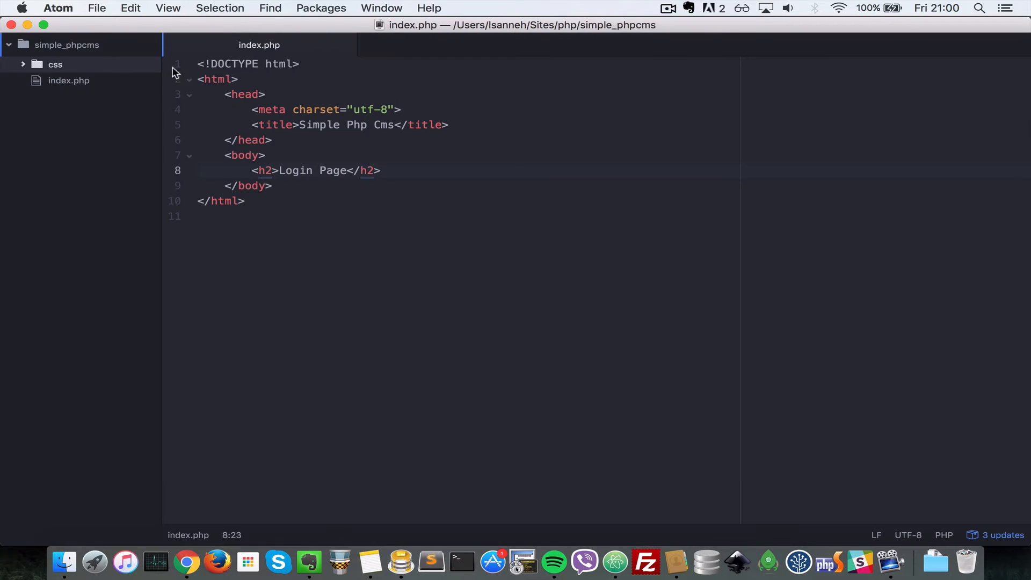
right_click(69, 81)
text(css/bootstrap.)
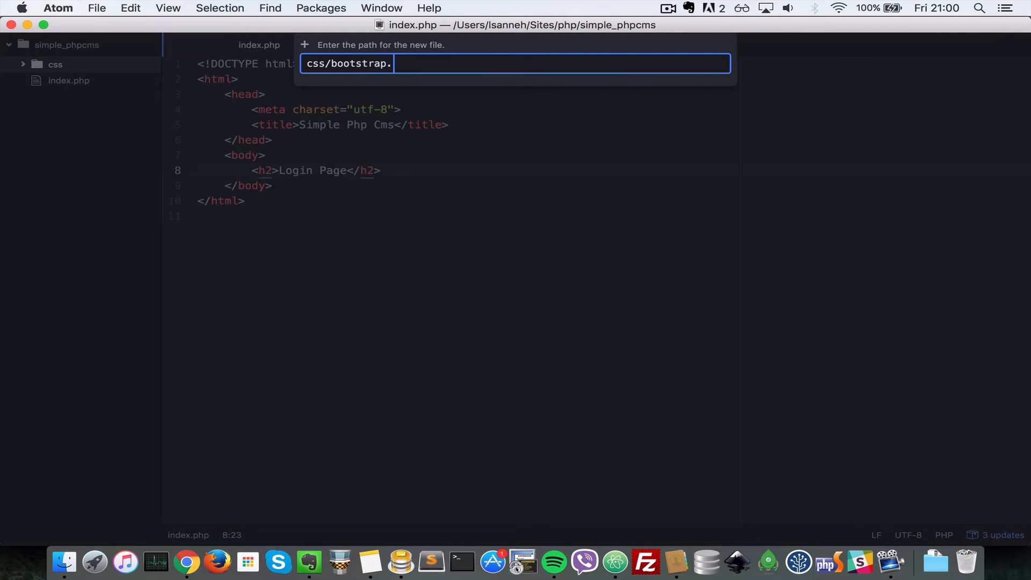
key(Enter)
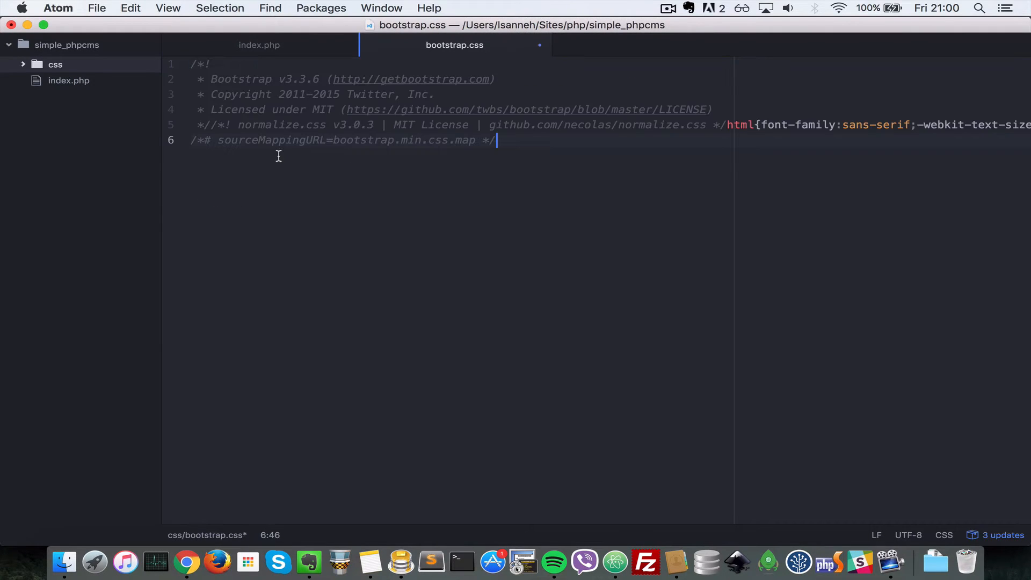
click(259, 45)
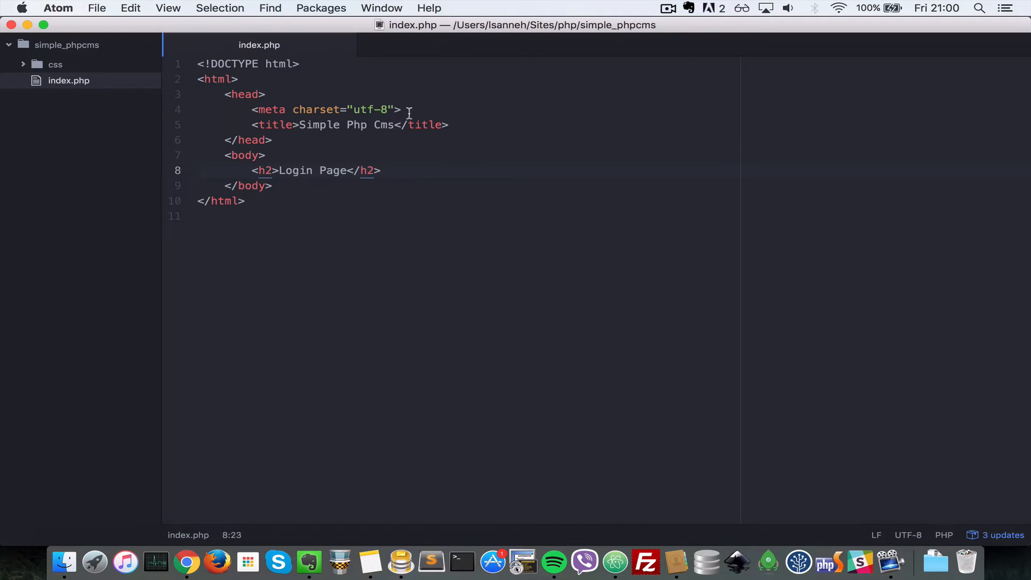
Step: Link css/bootstrap.css as a stylesheet in the head and start a wrapper div in the body
key(Return)
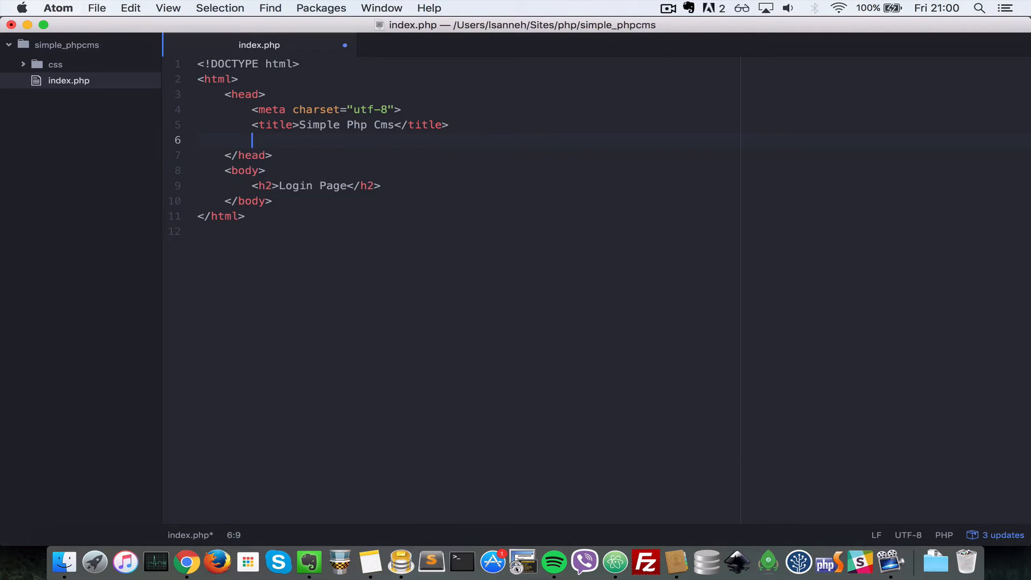
text(<link rel="stylesheet" href="/css/master.css" media="screen" title="no title" charset="utf-8">)
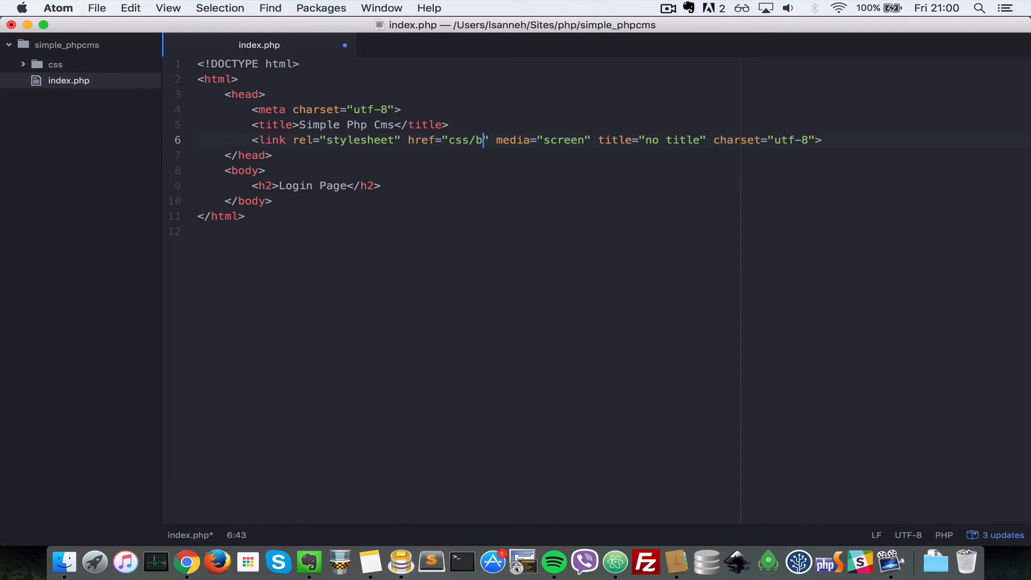
text(ootstrap)
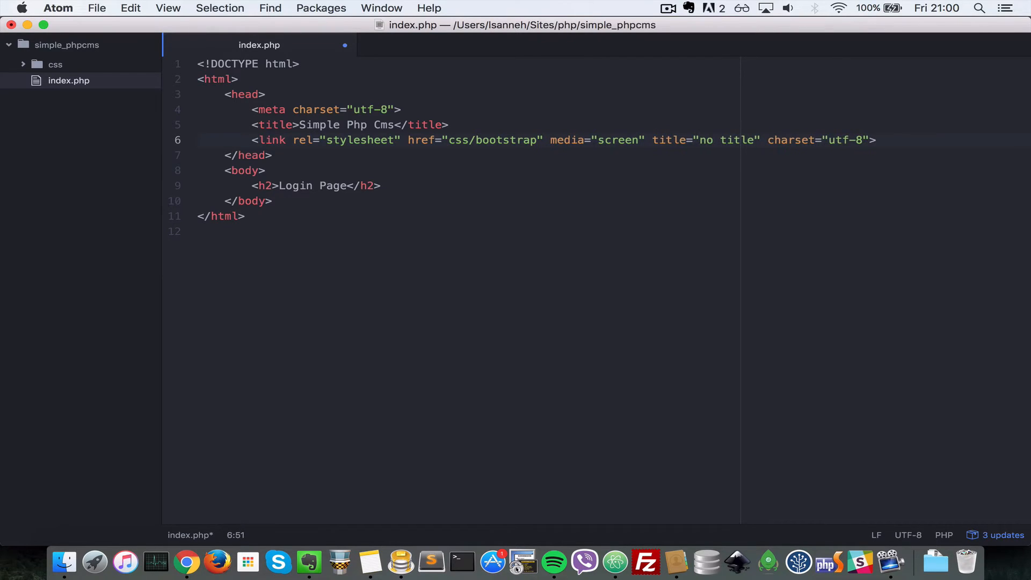
text(.css)
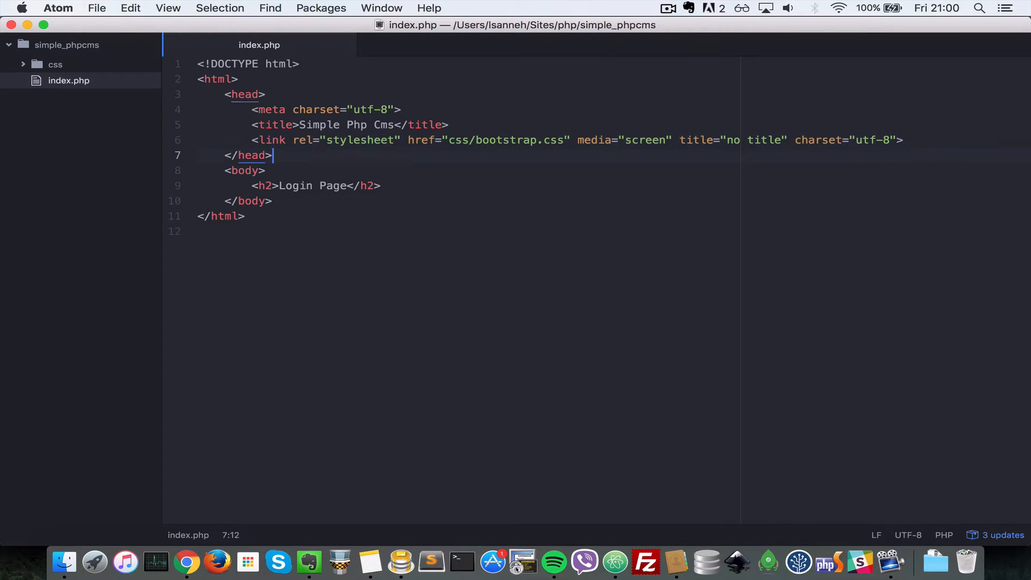
key(Enter)
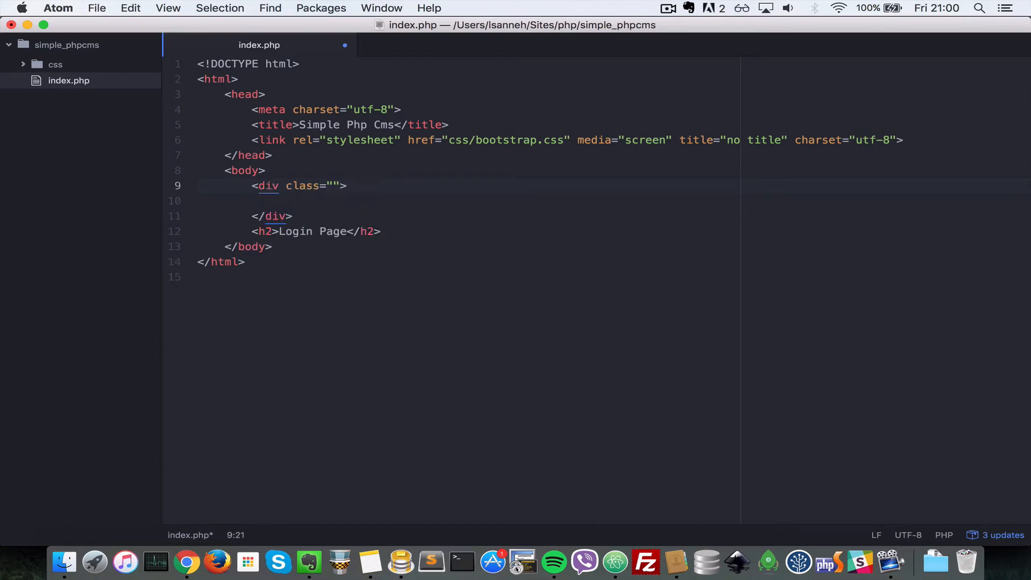
Step: Give the wrapper div class container and add a form posting to process_login.php
text(container)
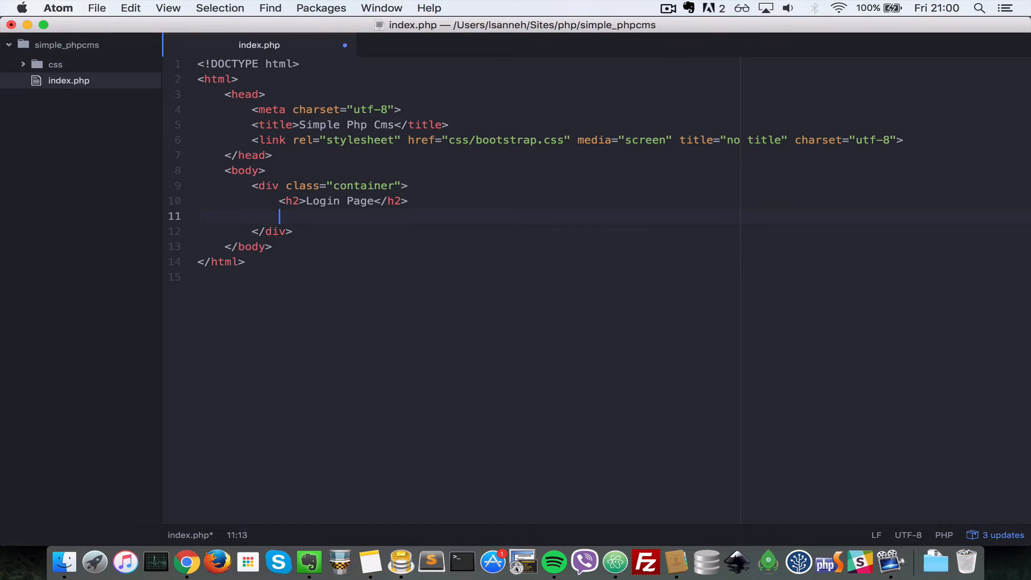
text(<form class="" action="index.html" method="post">)
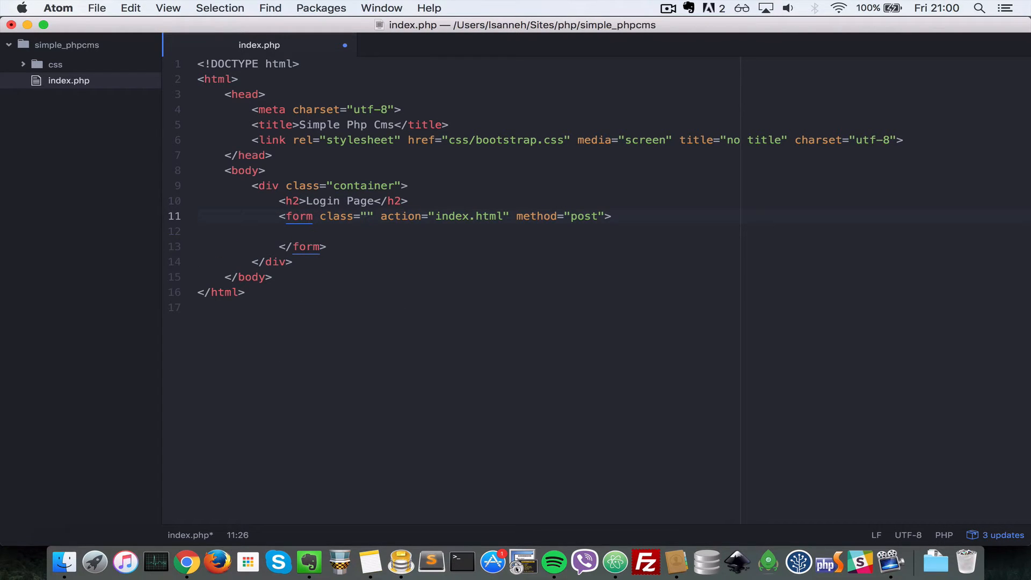
text(p)
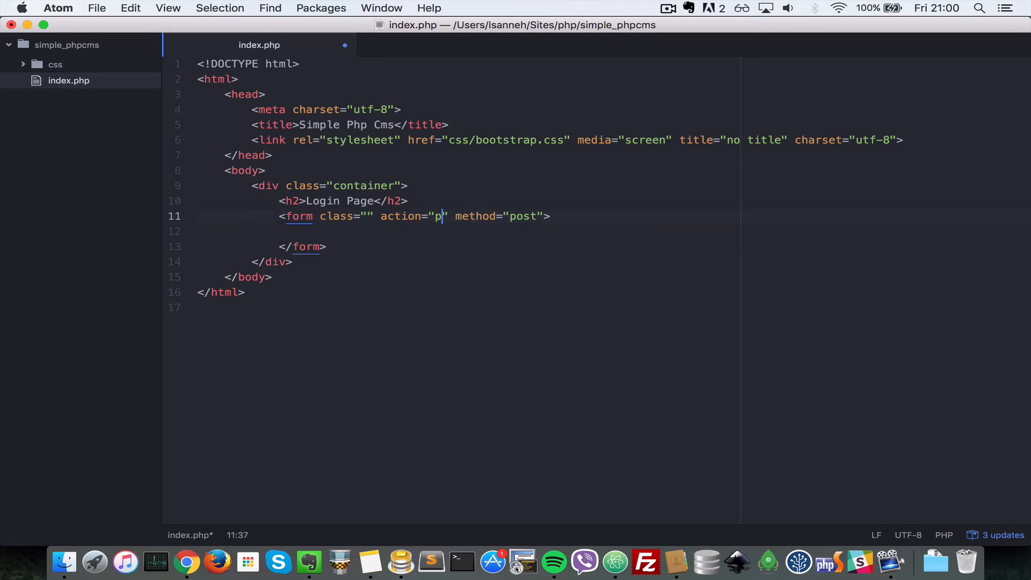
text(rocess_)
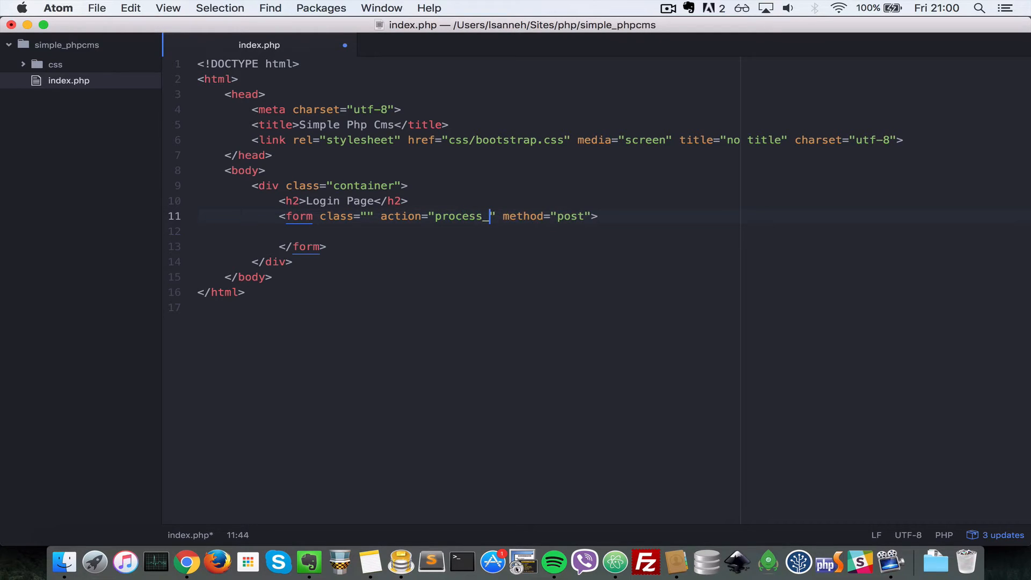
text(login.)
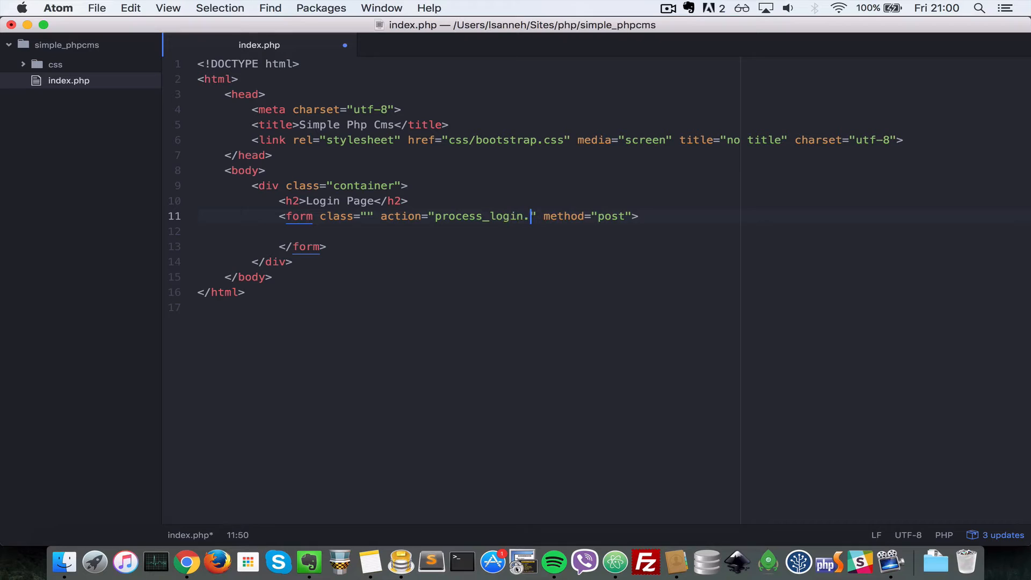
text(php)
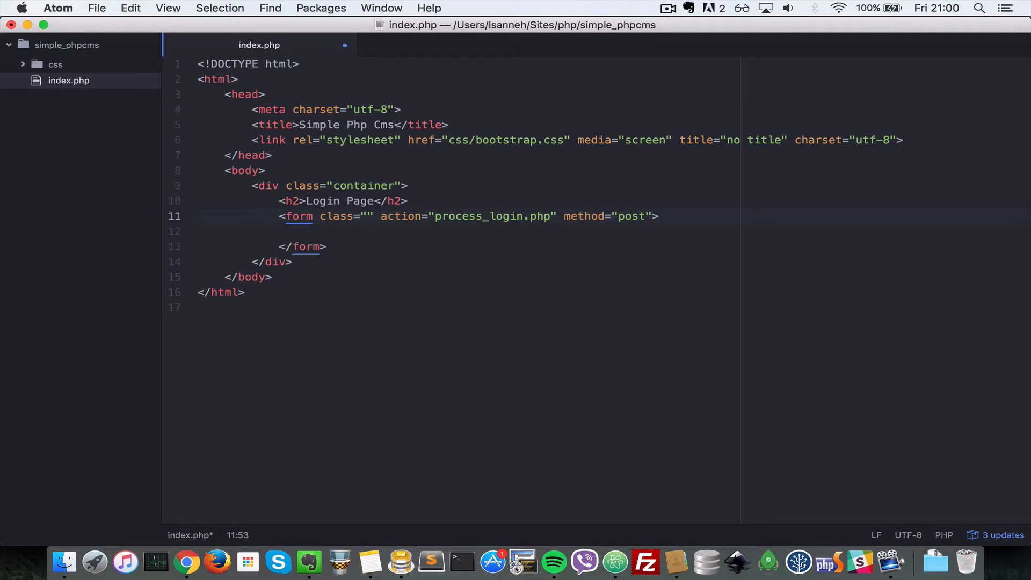
Step: Add a form-group div inside the form with a Username label
click(552, 215)
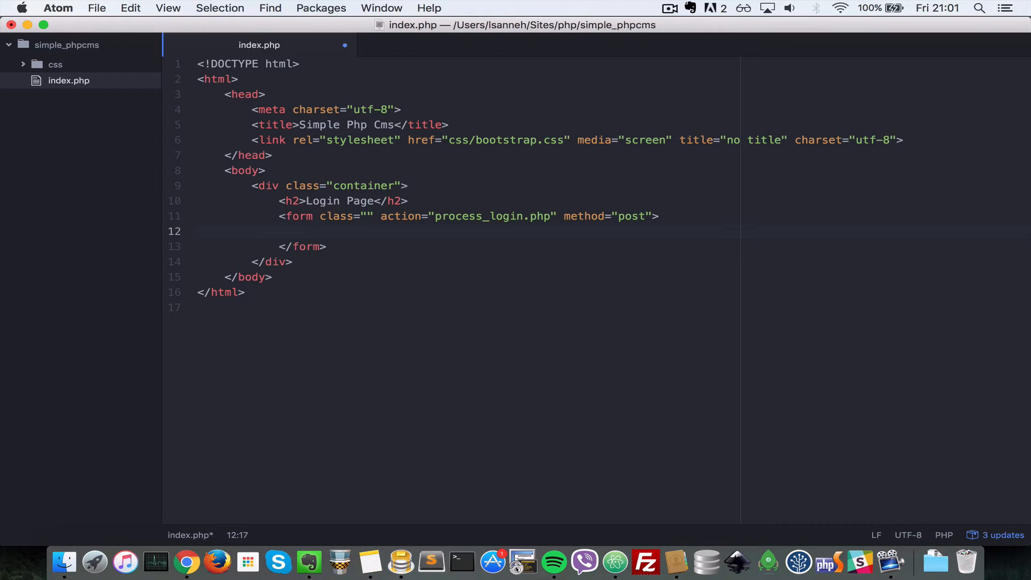
text(<div class="">)
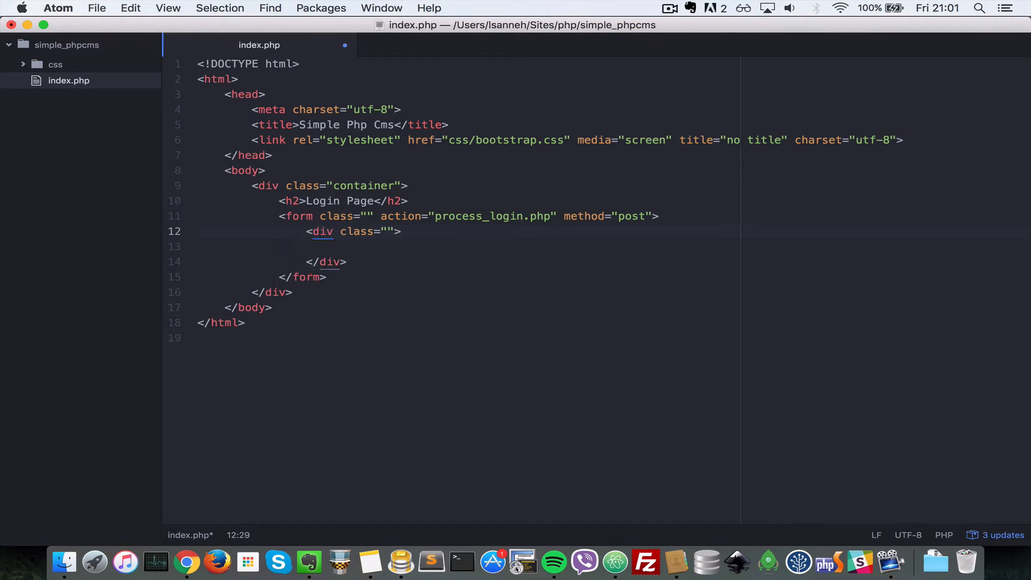
text(form)
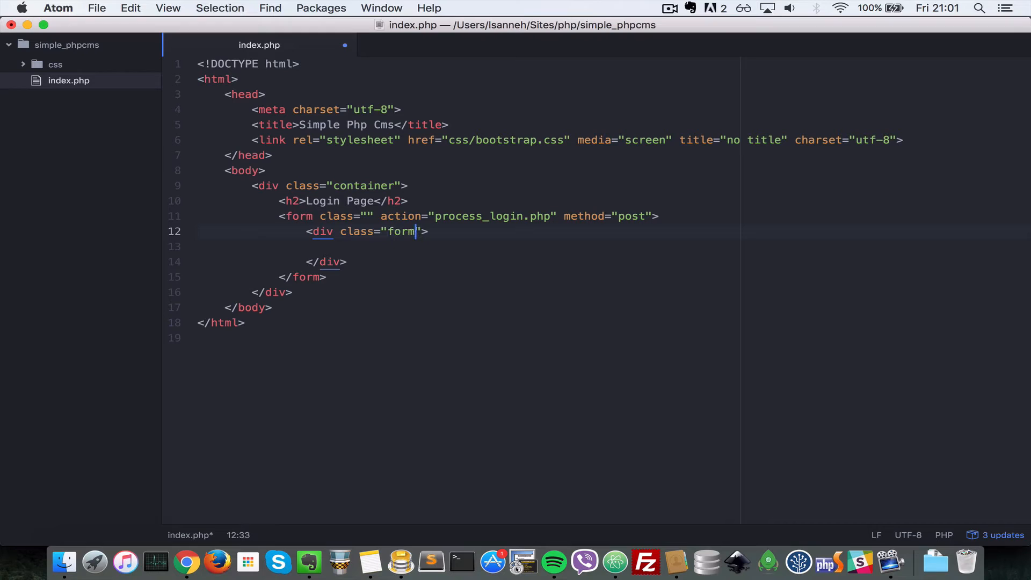
text(-group)
click(614, 246)
text(<label for="userna"></label>)
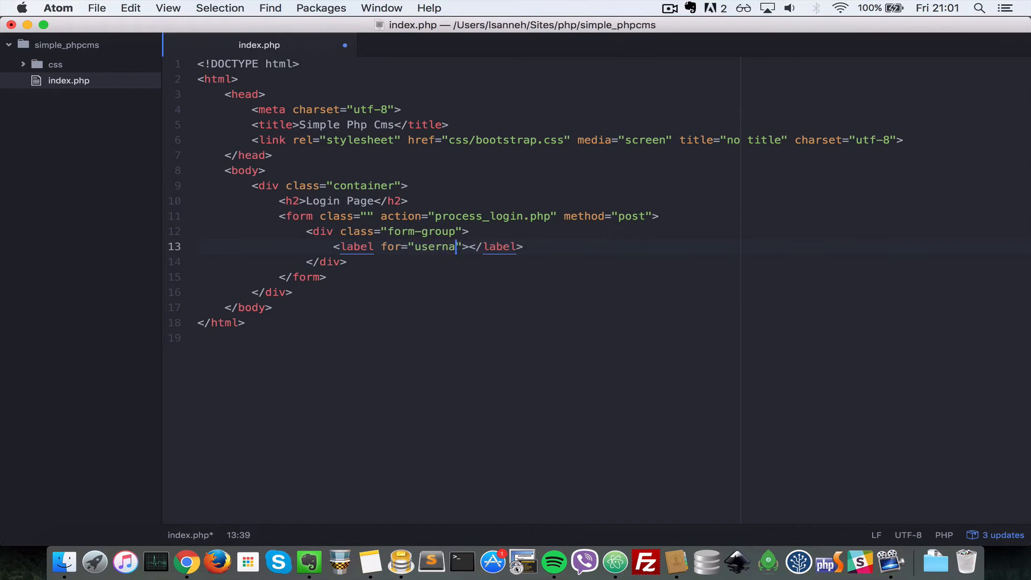
text(me)
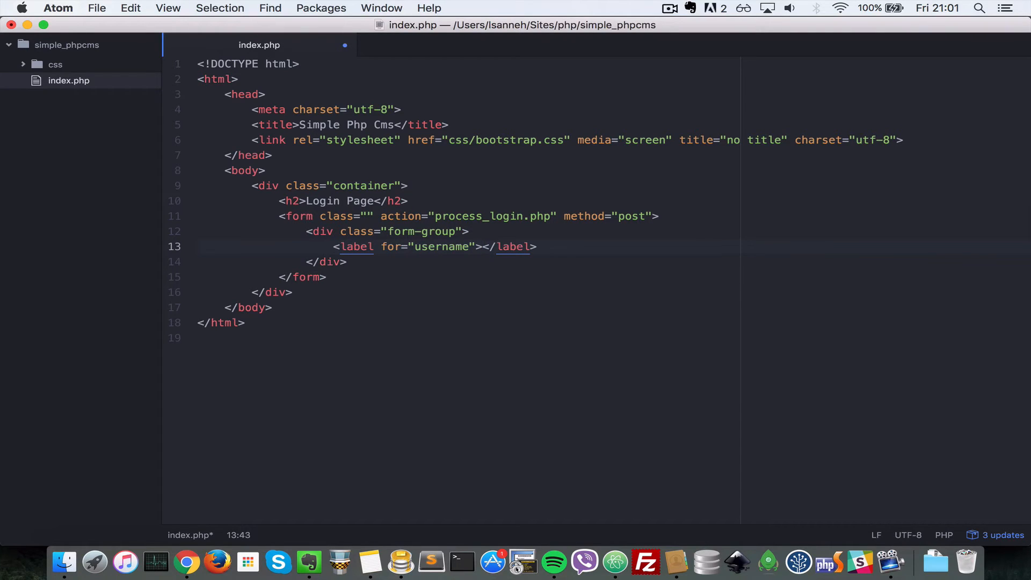
text(Username)
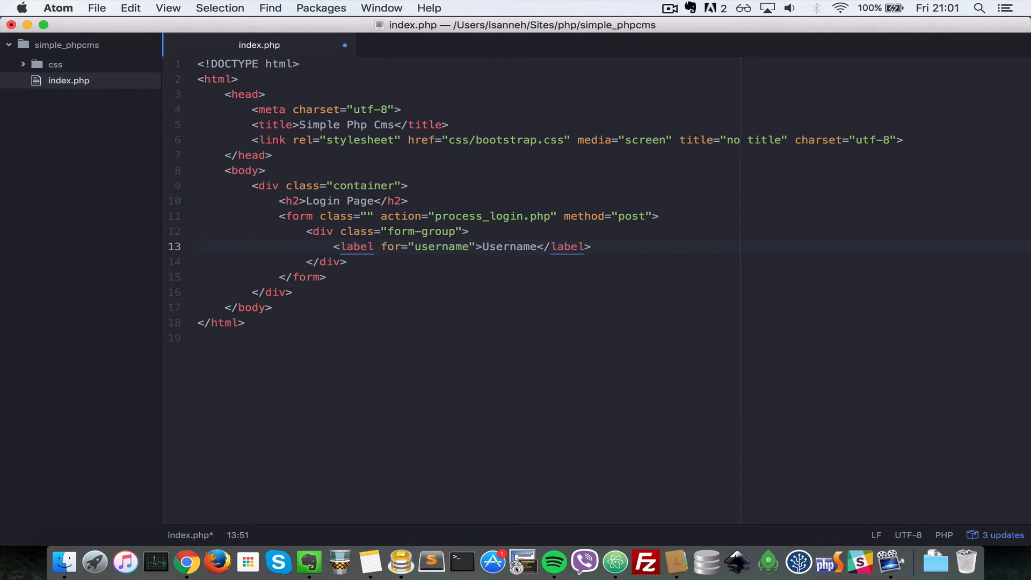
Step: Add a username text input with name and id username and class form-control
text(inpu)
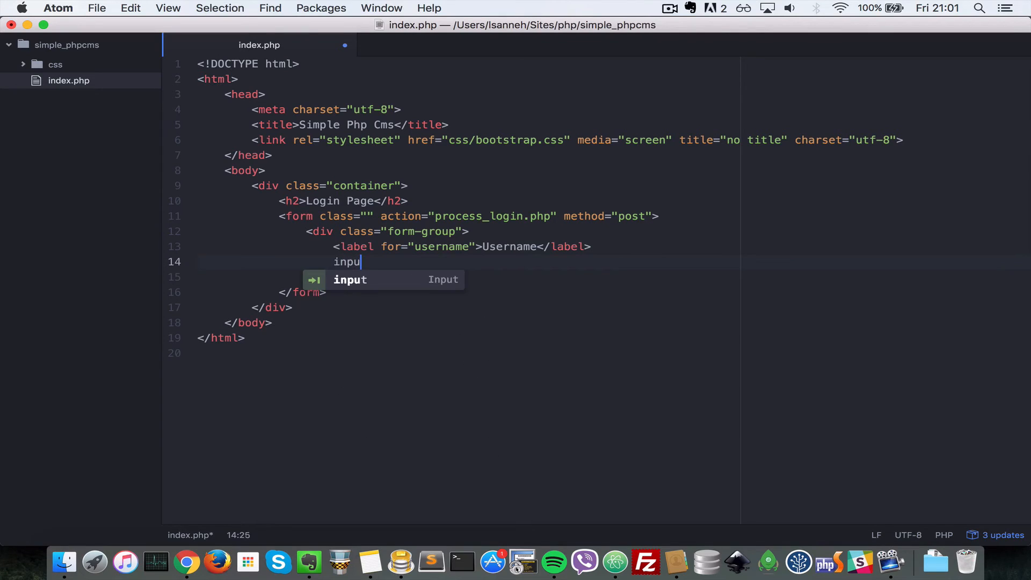
key(Tab)
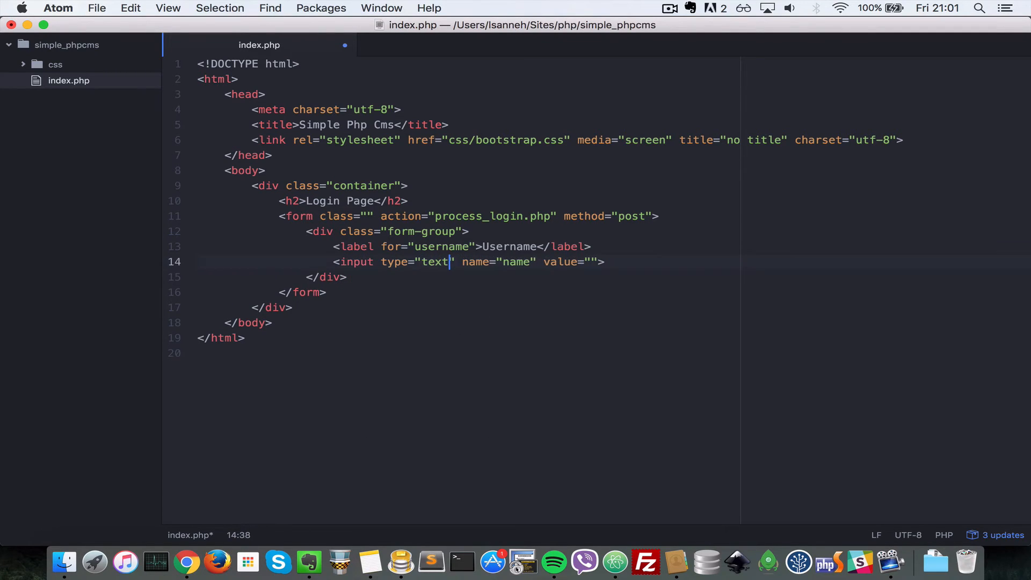
text(us)
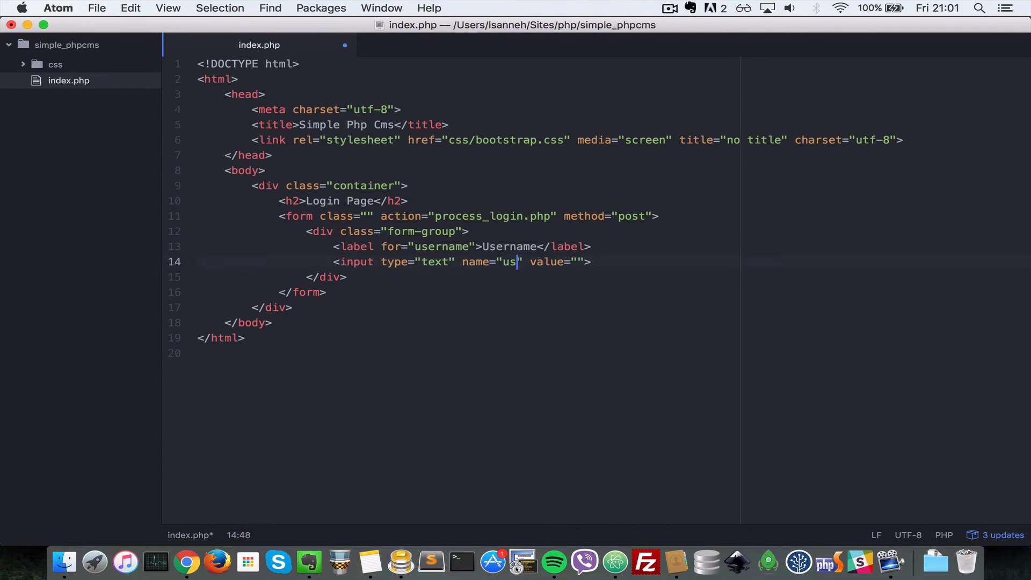
text(ername)
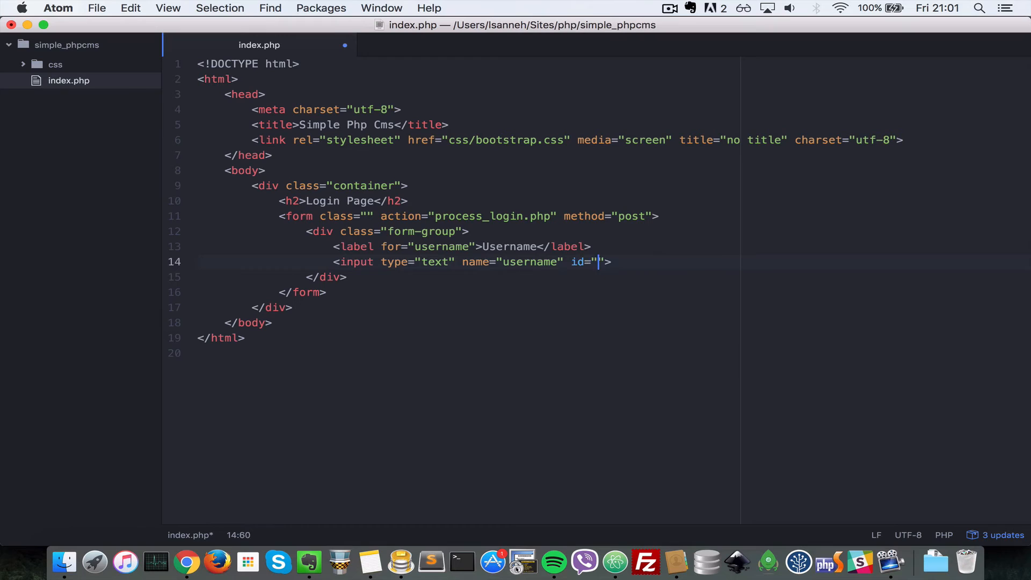
text(username)
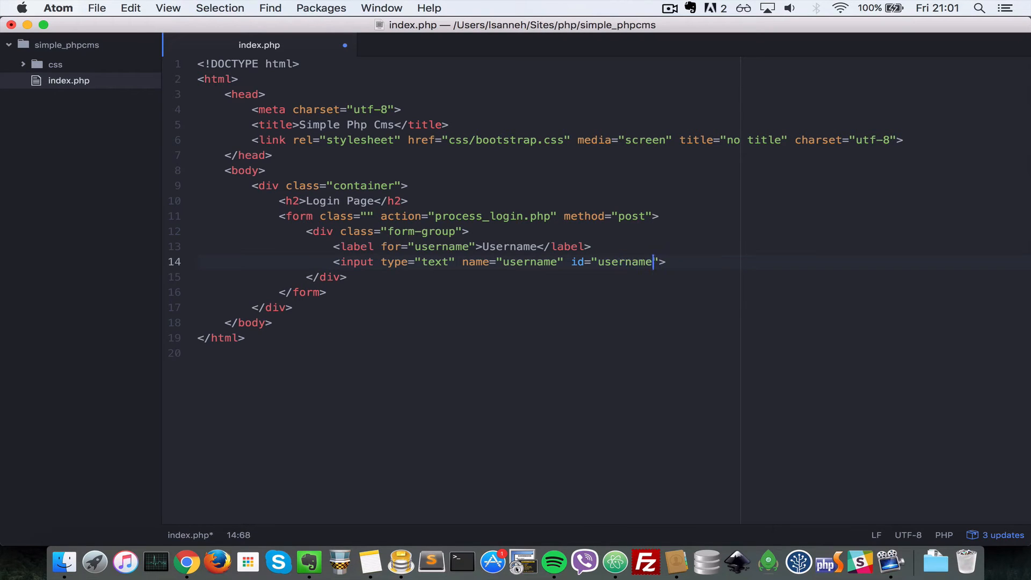
text(cla)
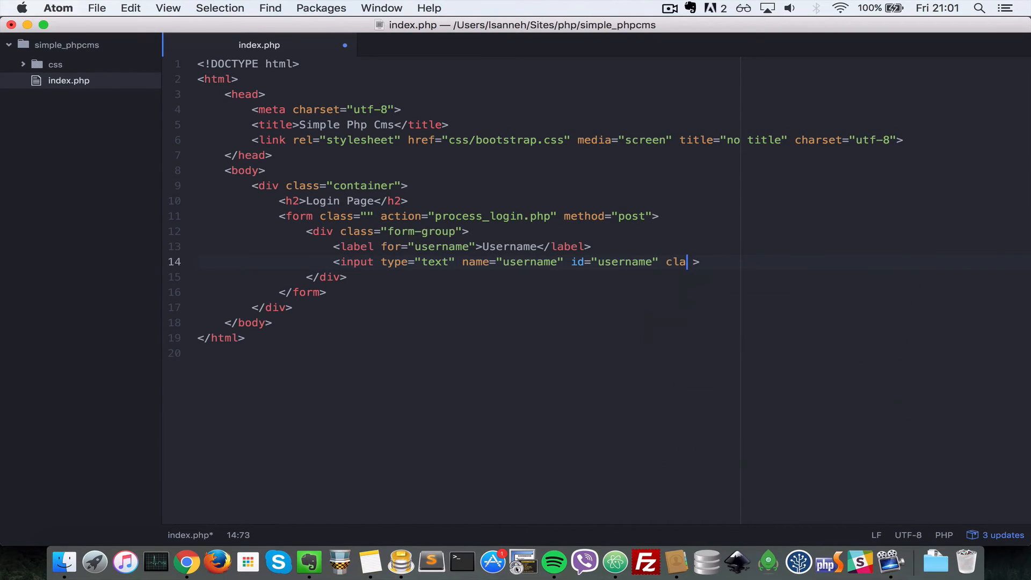
text(ss="")
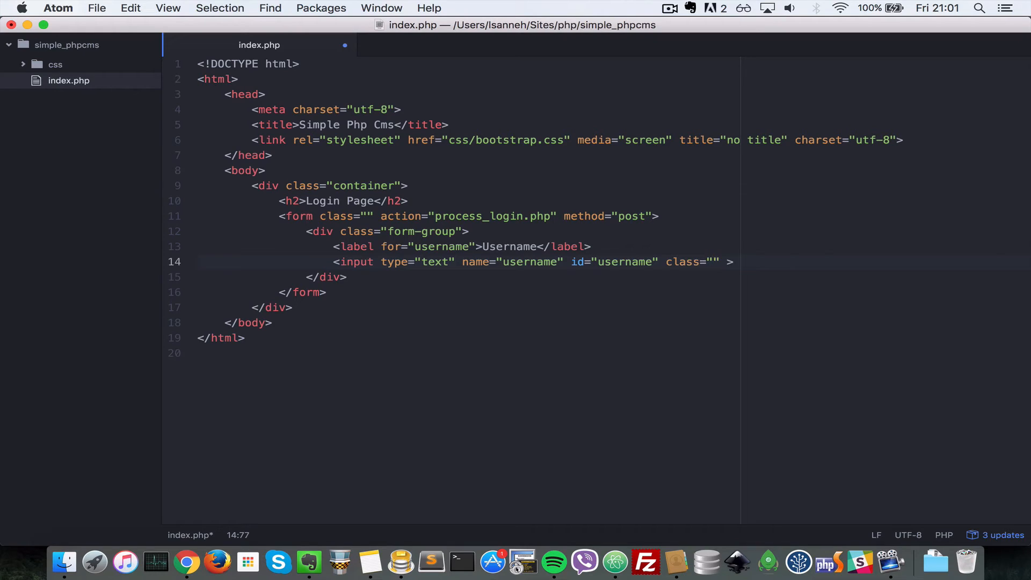
text(form-con)
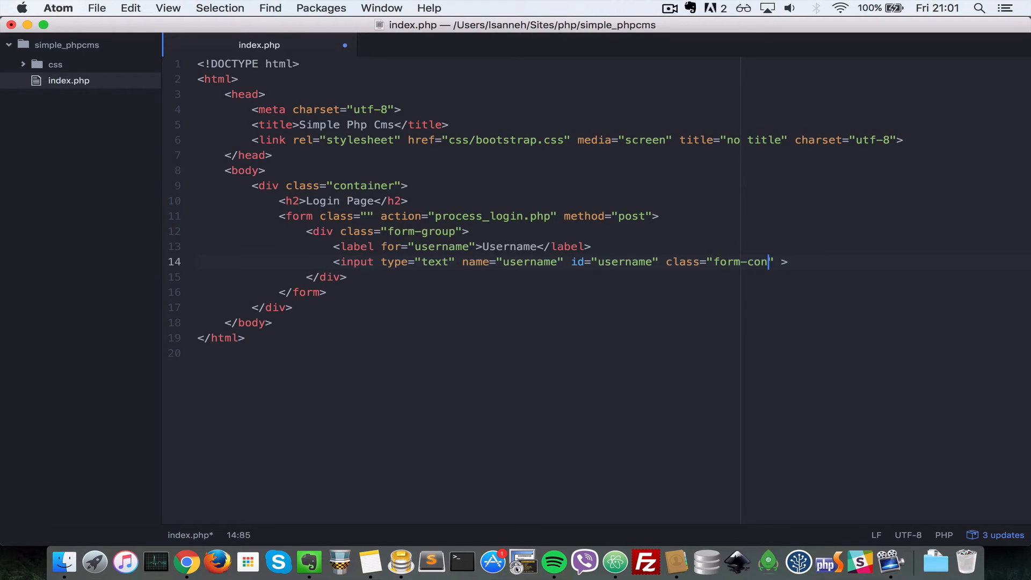
text(trol)
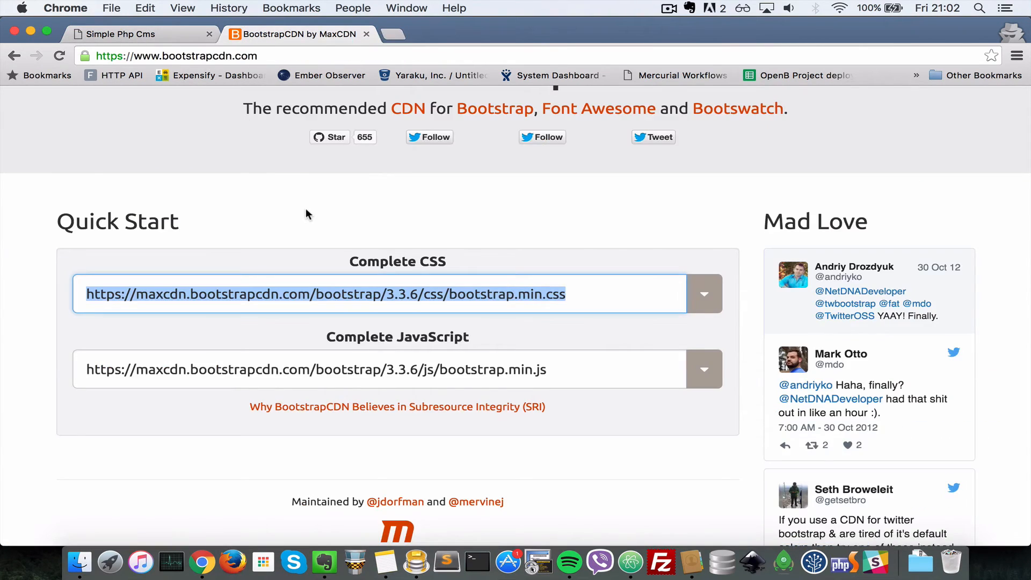
Step: Close the BootstrapCDN tab and view the Login Page with its full-width Username field
click(118, 33)
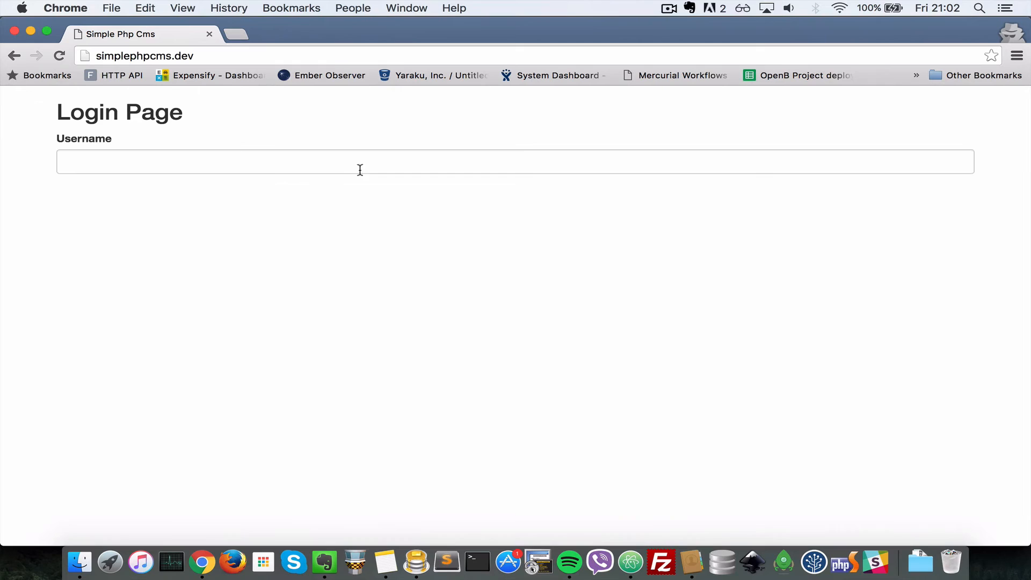
click(360, 169)
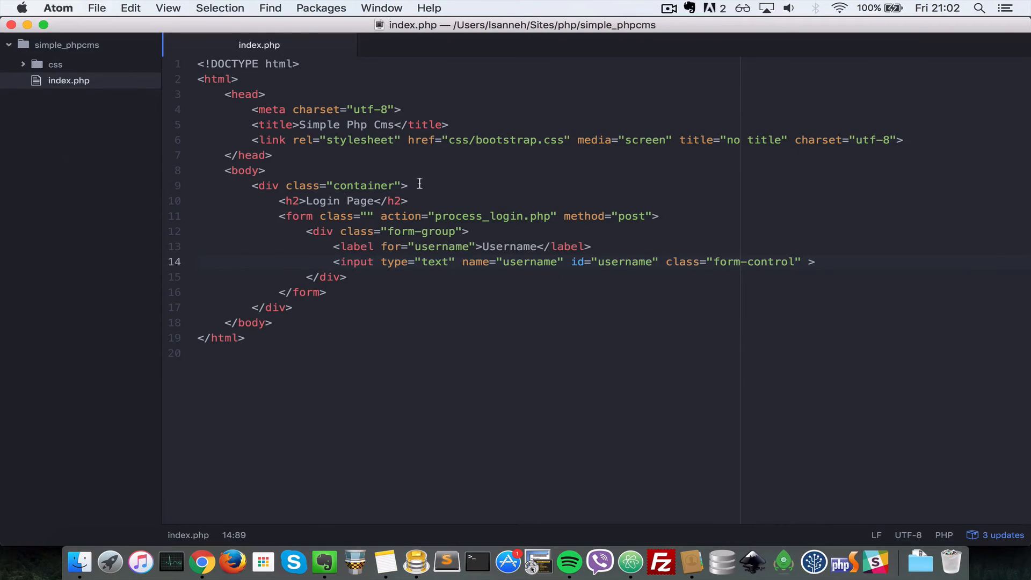
Step: Duplicate the username form-group below and relabel the copy Password
text(div)
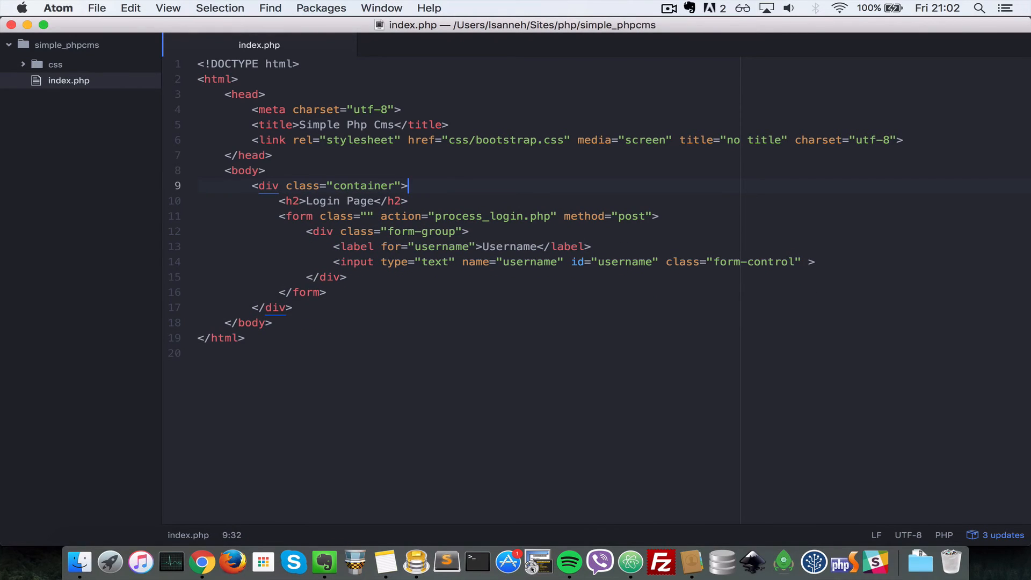
click(352, 277)
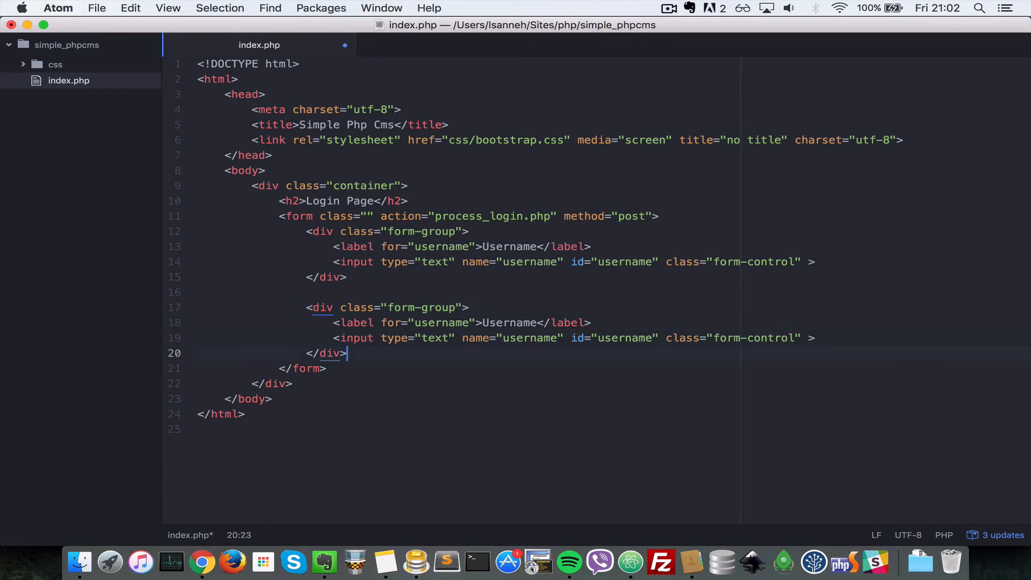
double_click(509, 322)
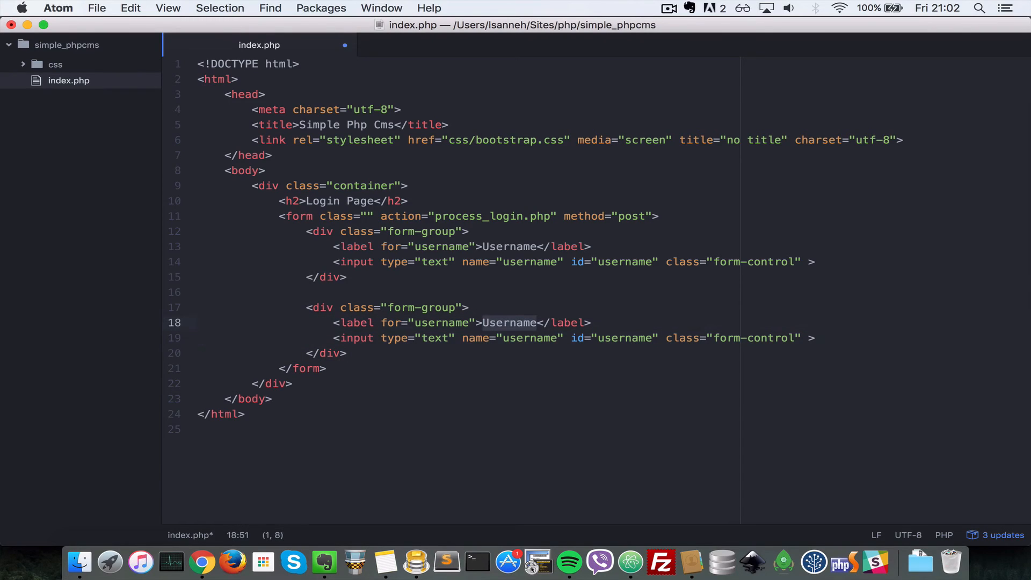
text(Password)
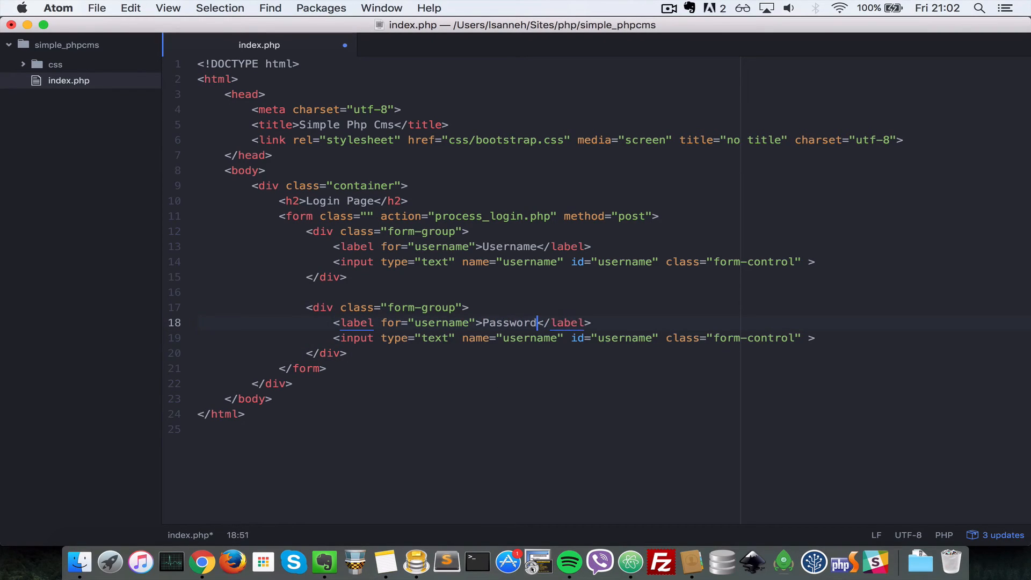
Step: Set the new input's type, name, id and label for to password
text(pa)
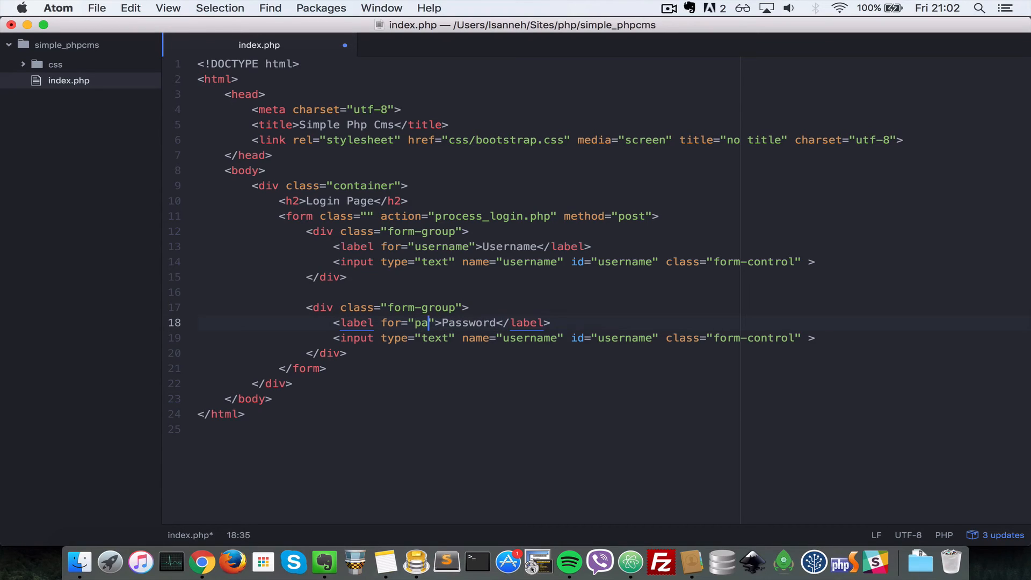
text(ssword)
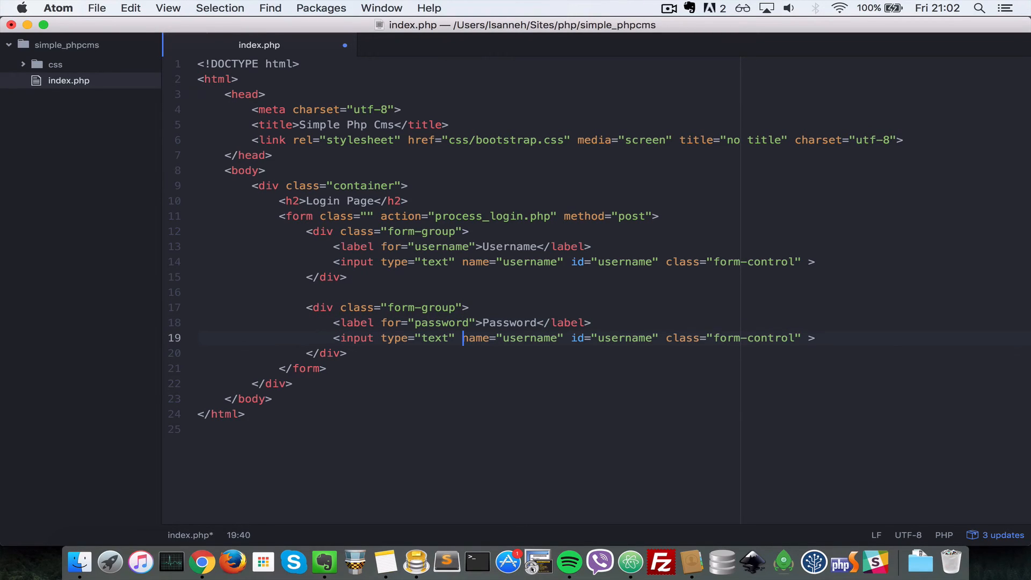
text(pa)
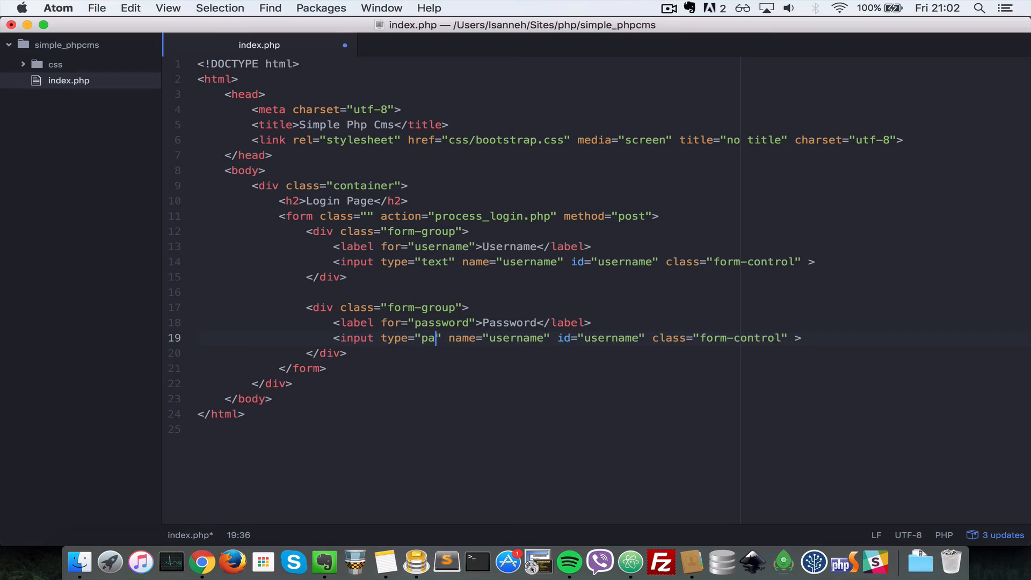
text(ssword)
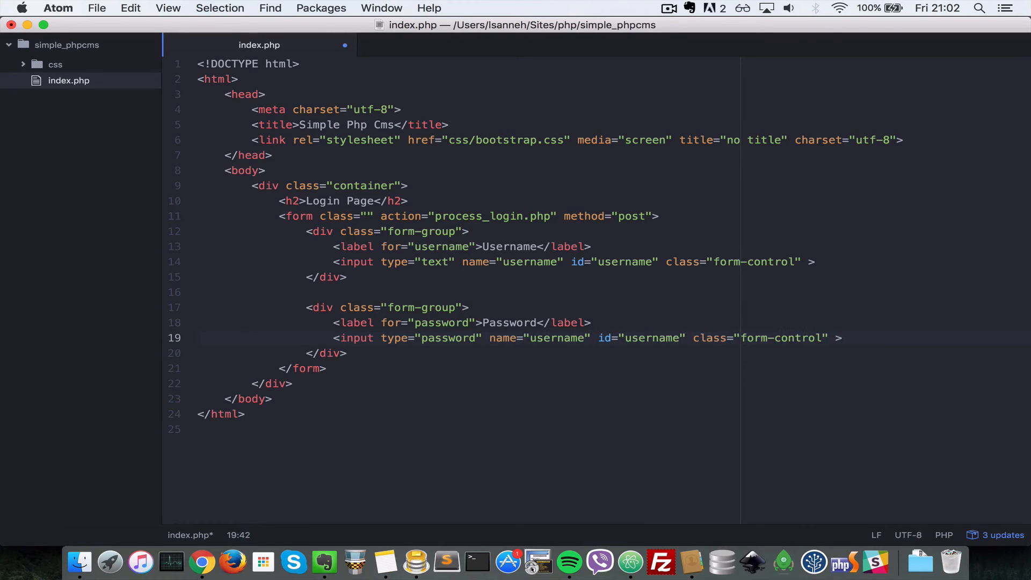
double_click(558, 337)
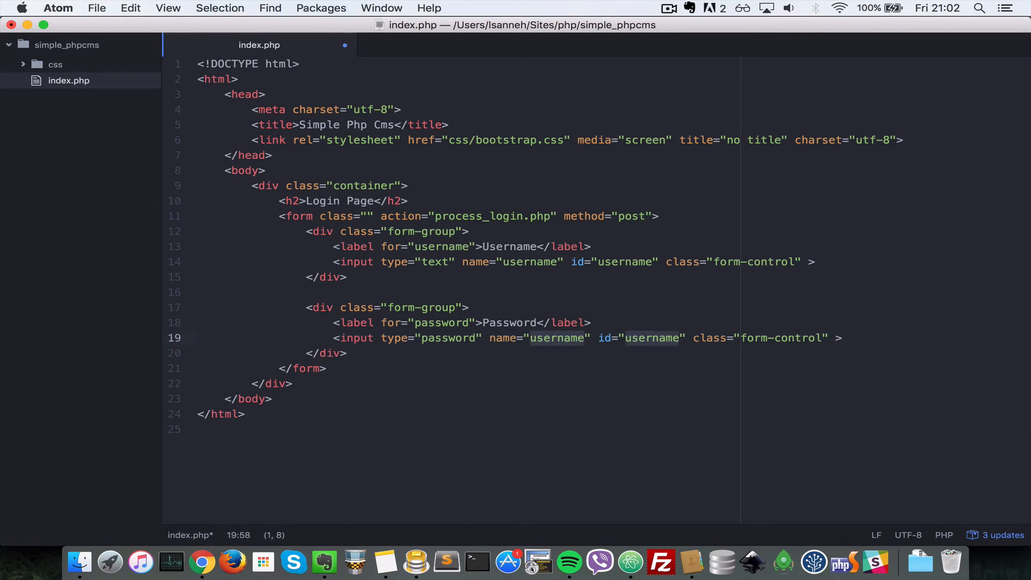
text(password)
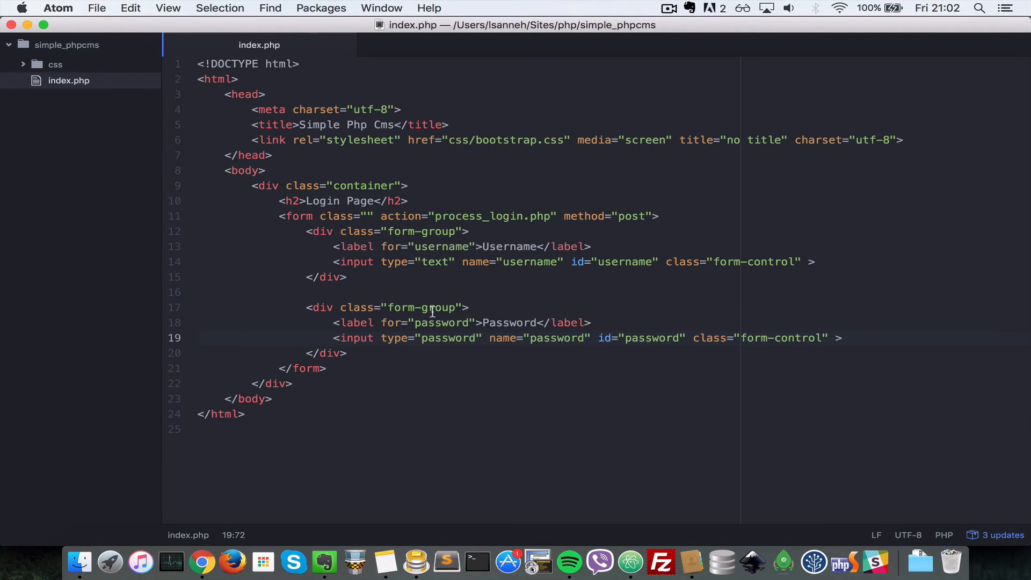
click(352, 353)
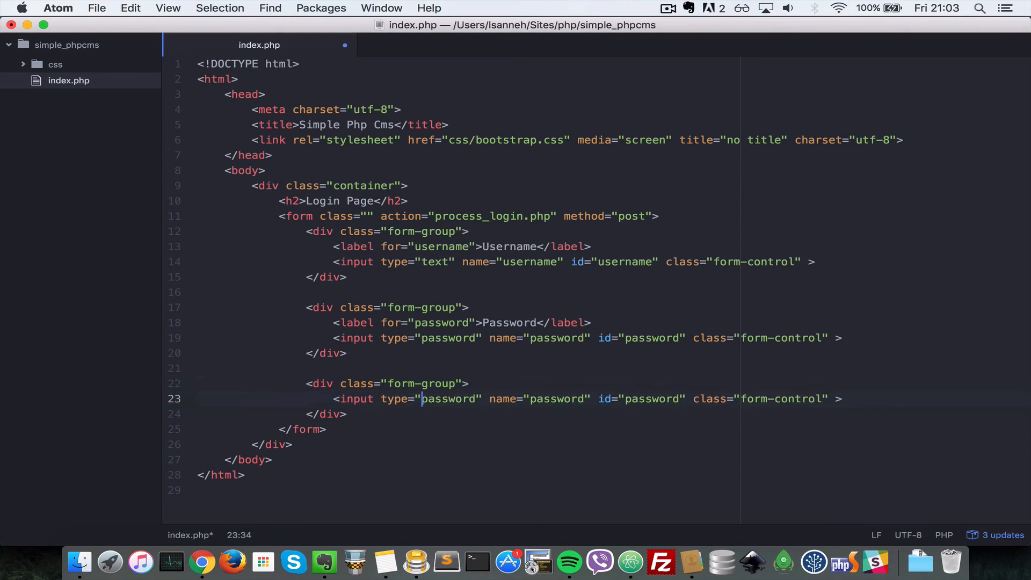
Step: Change the third group's input to type submit and remove its name and id
text(su)
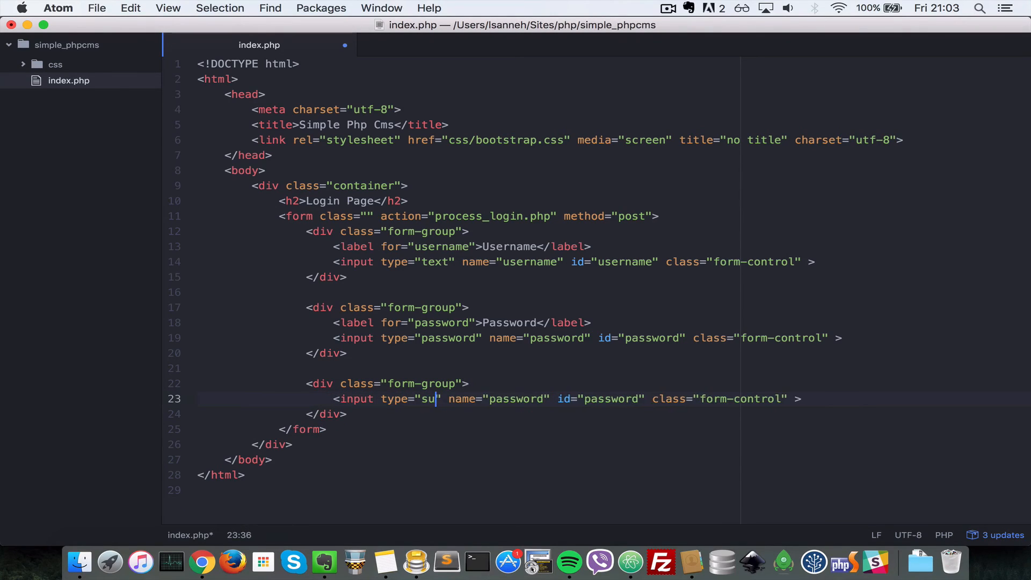
text(bmit")
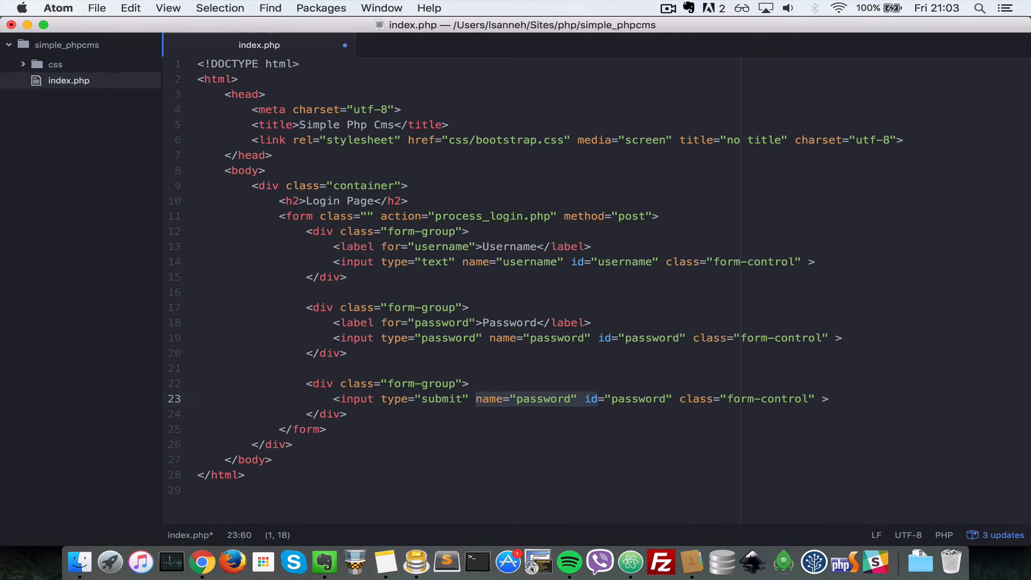
key(Delete)
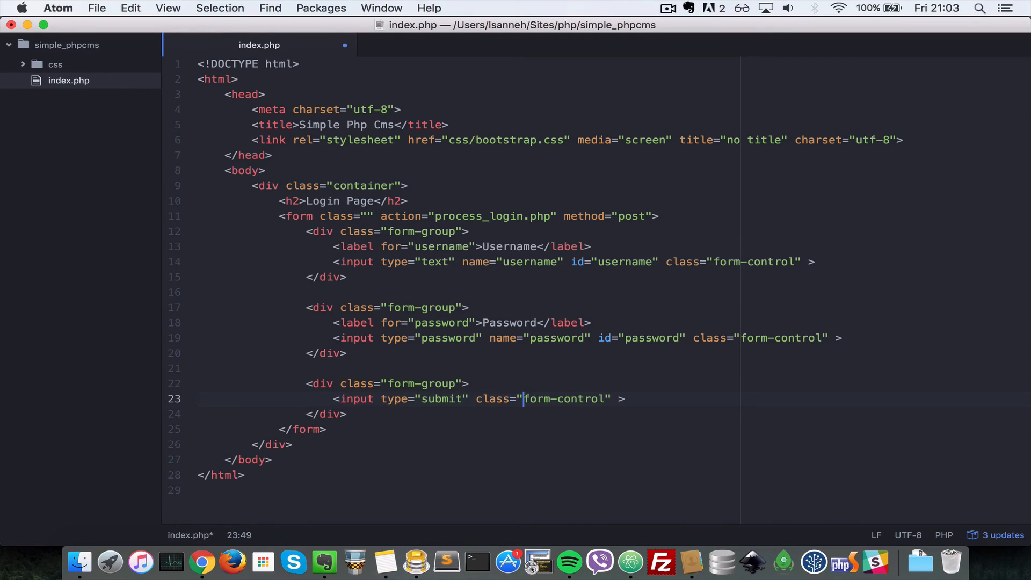
Step: Give the submit input class btn btn-primary and value Login, then save
text(bt)
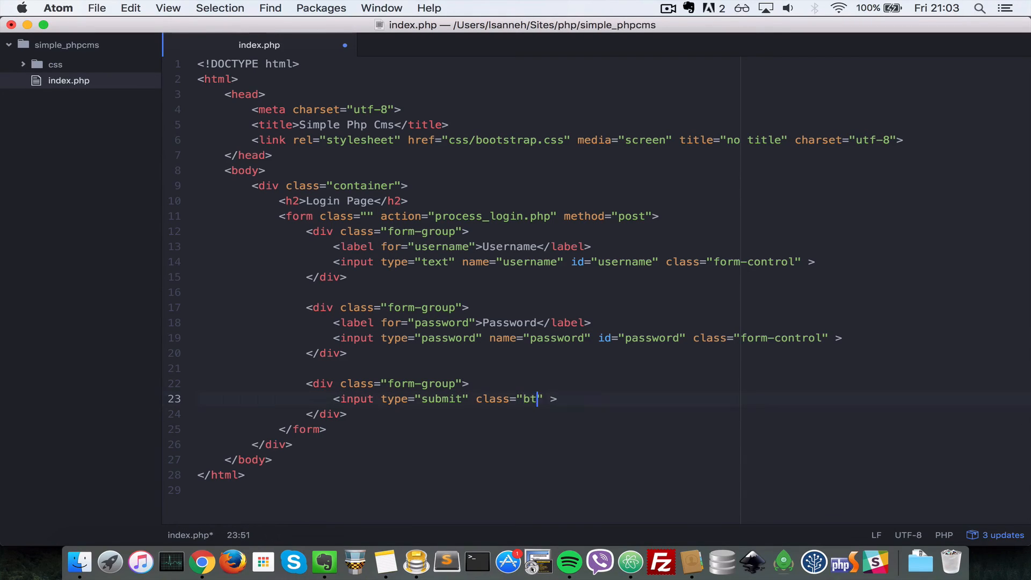
text(n)
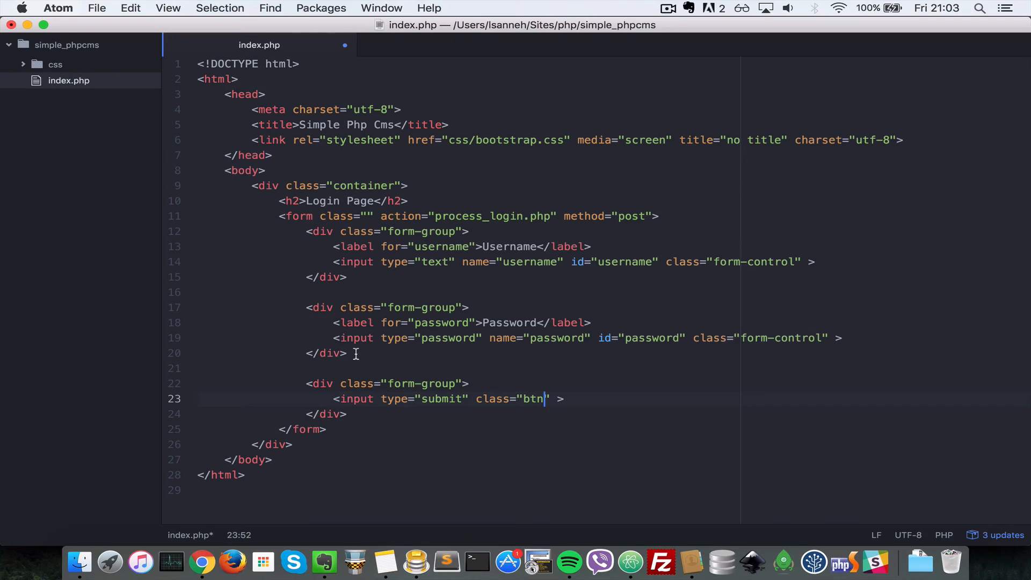
text(btn-p)
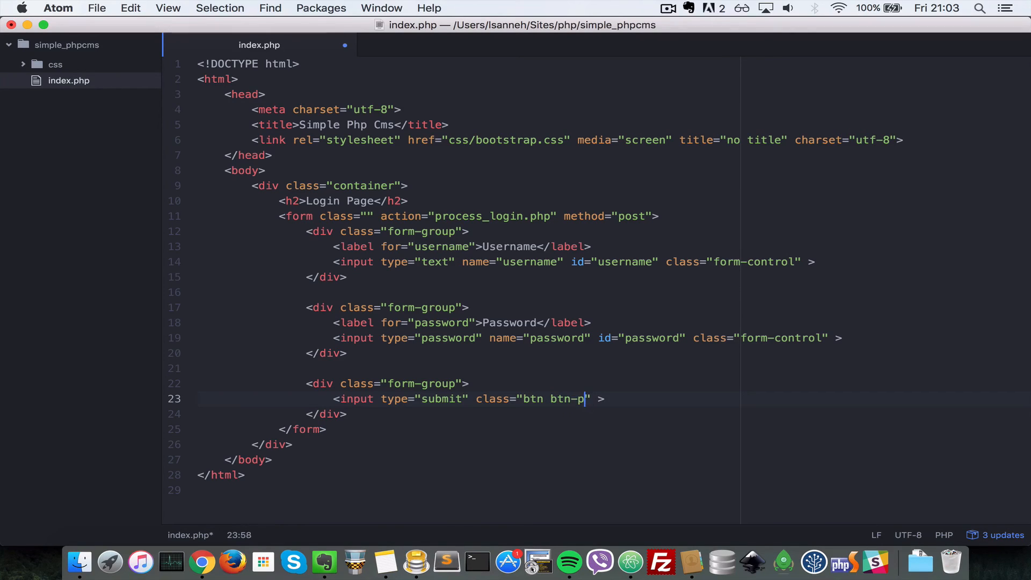
text(rimary)
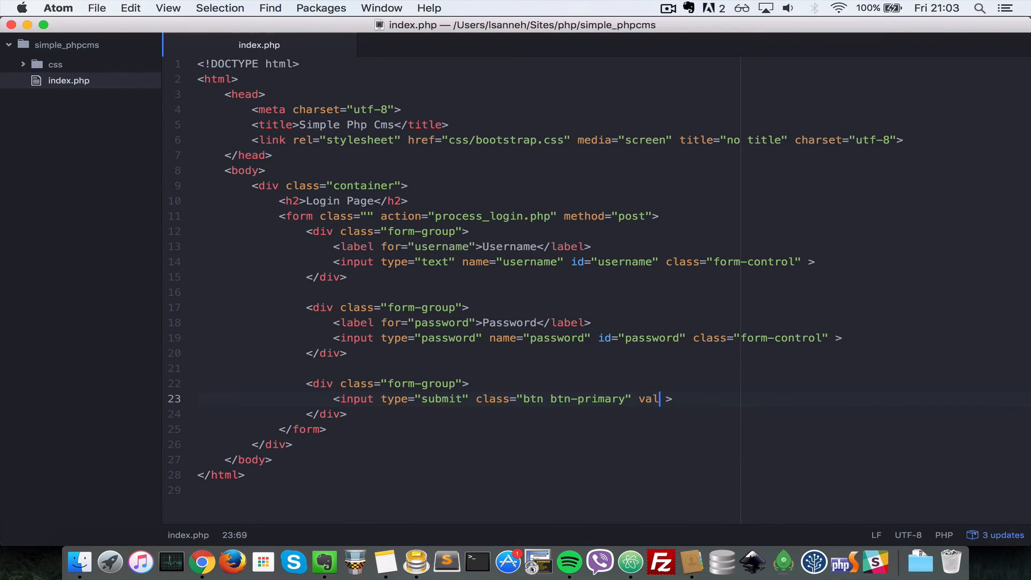
text(ue=)
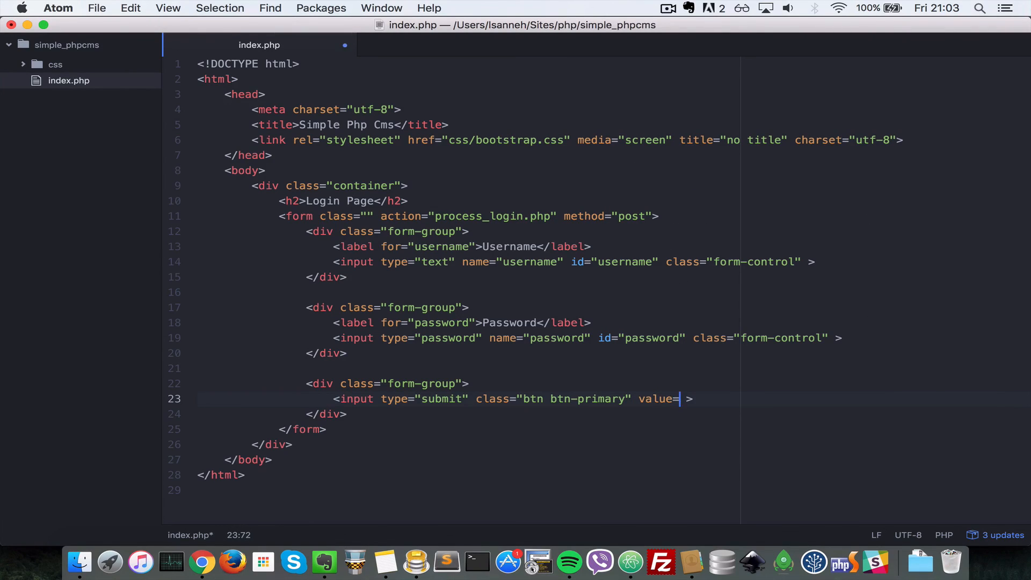
text("Login")
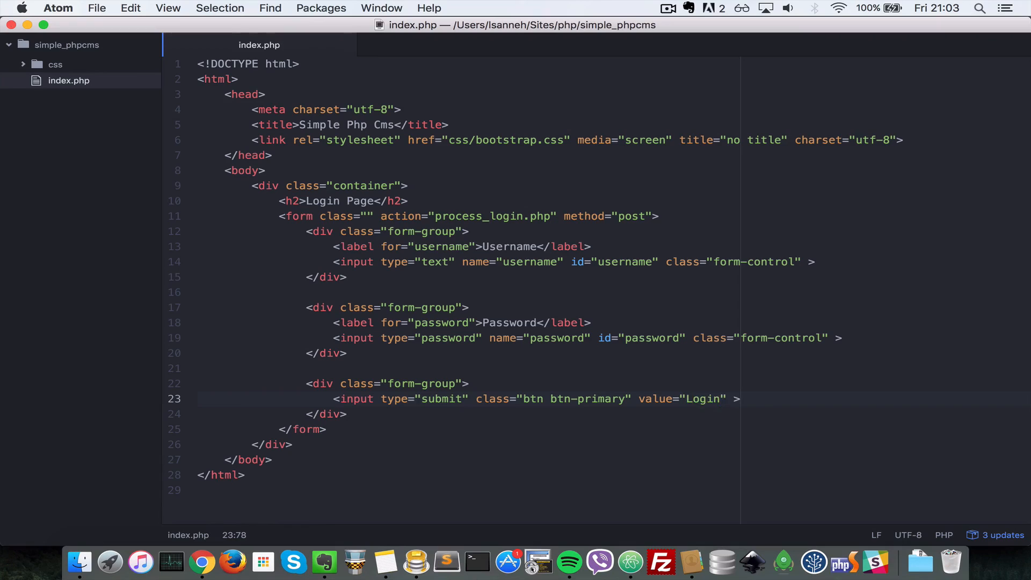
click(201, 563)
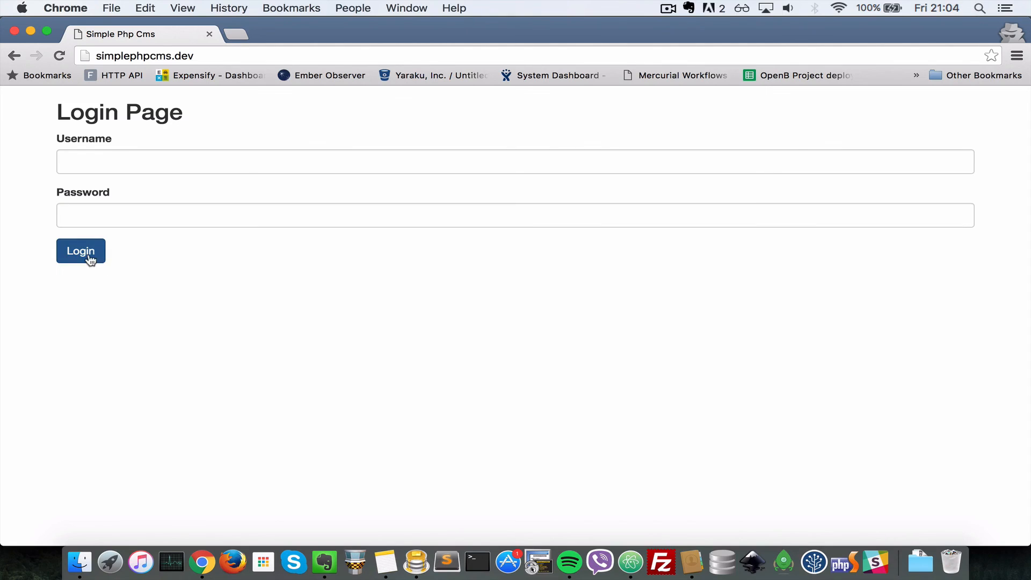
Step: Try the blue Login button on the refreshed simplephpcms.dev login form
click(80, 252)
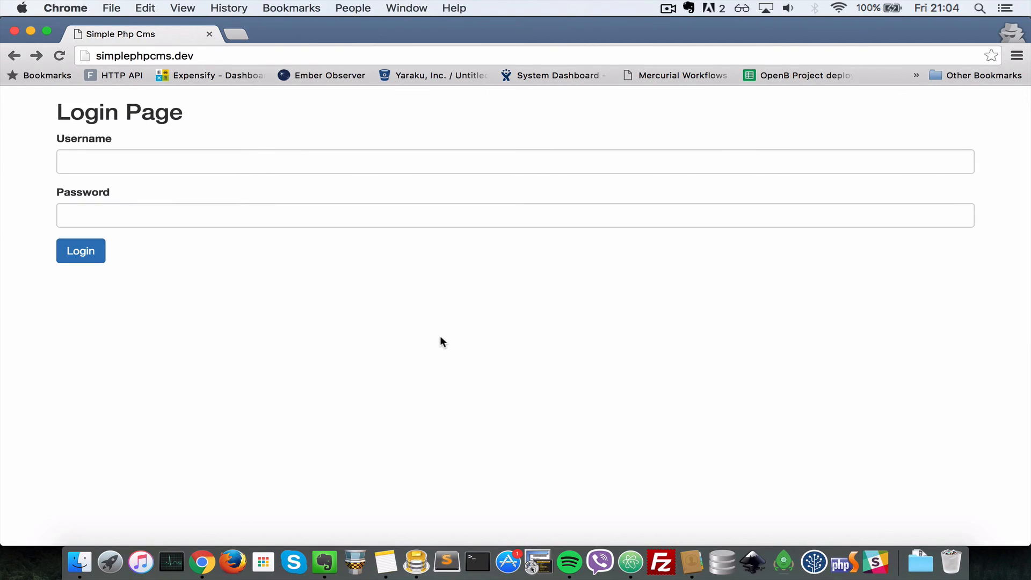
mouse_move(429, 441)
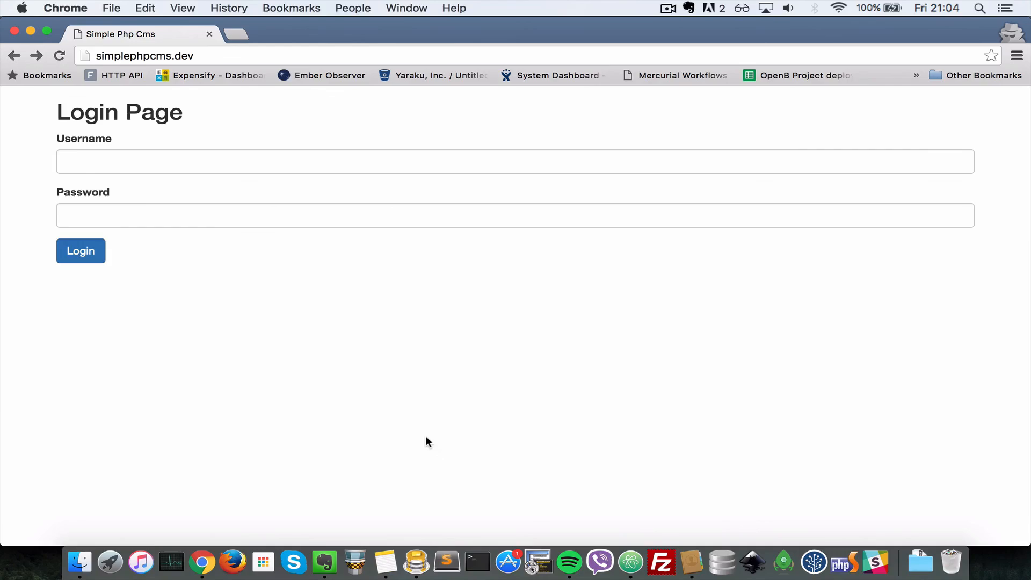
mouse_move(499, 333)
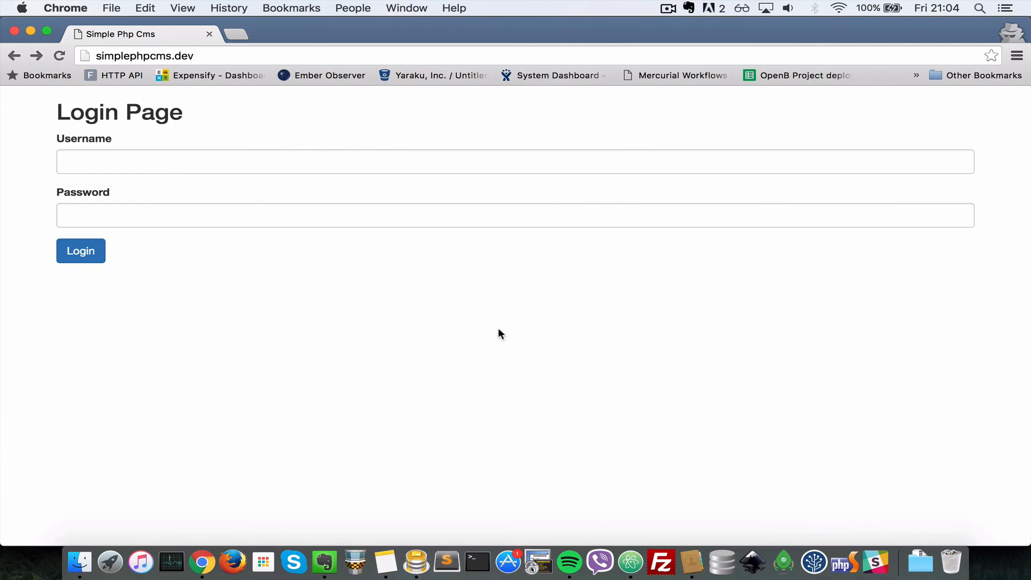